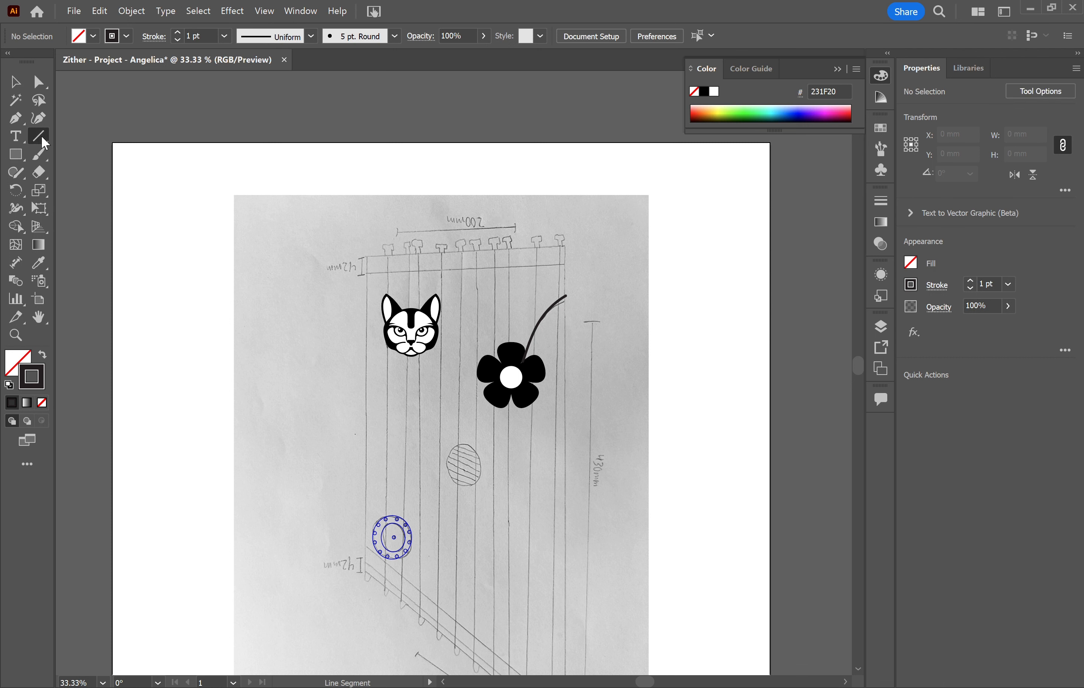
# Step: Pick the Rectangle tool and scroll the artboard to see the whole zither sketch
pyautogui.click(15, 154)
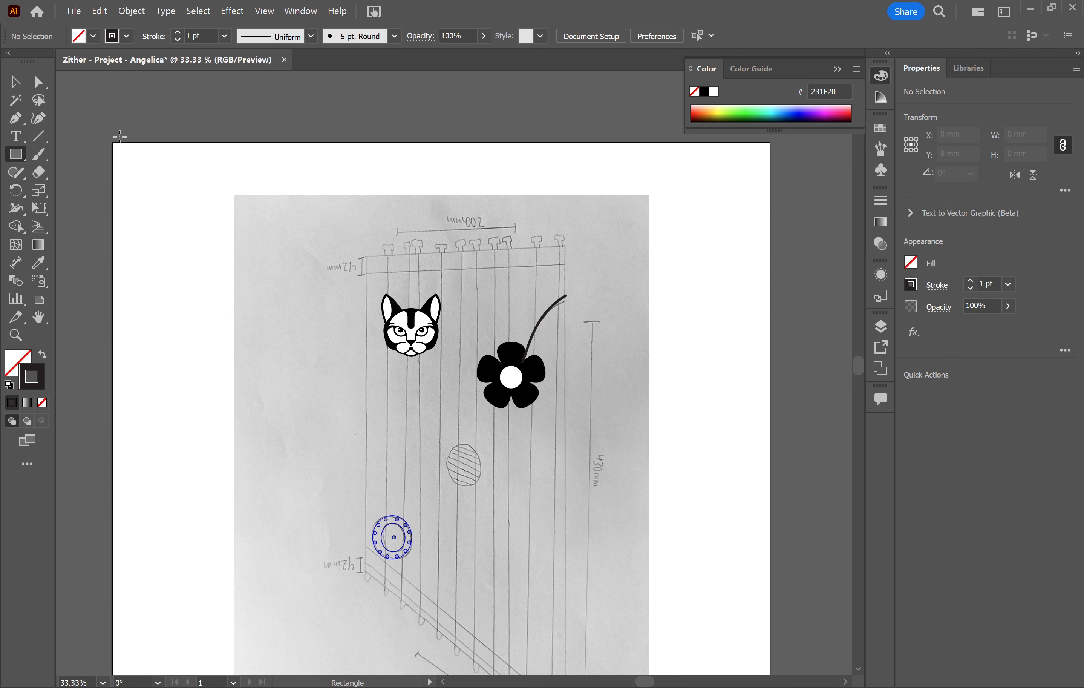
pyautogui.scroll(-3)
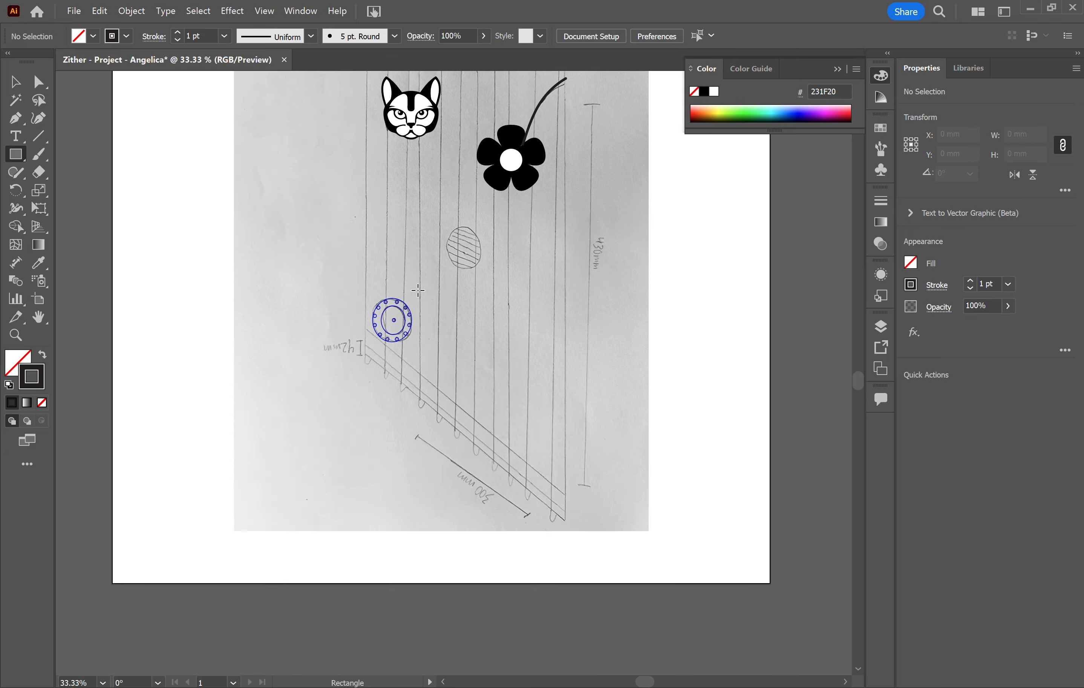
pyautogui.scroll(-3)
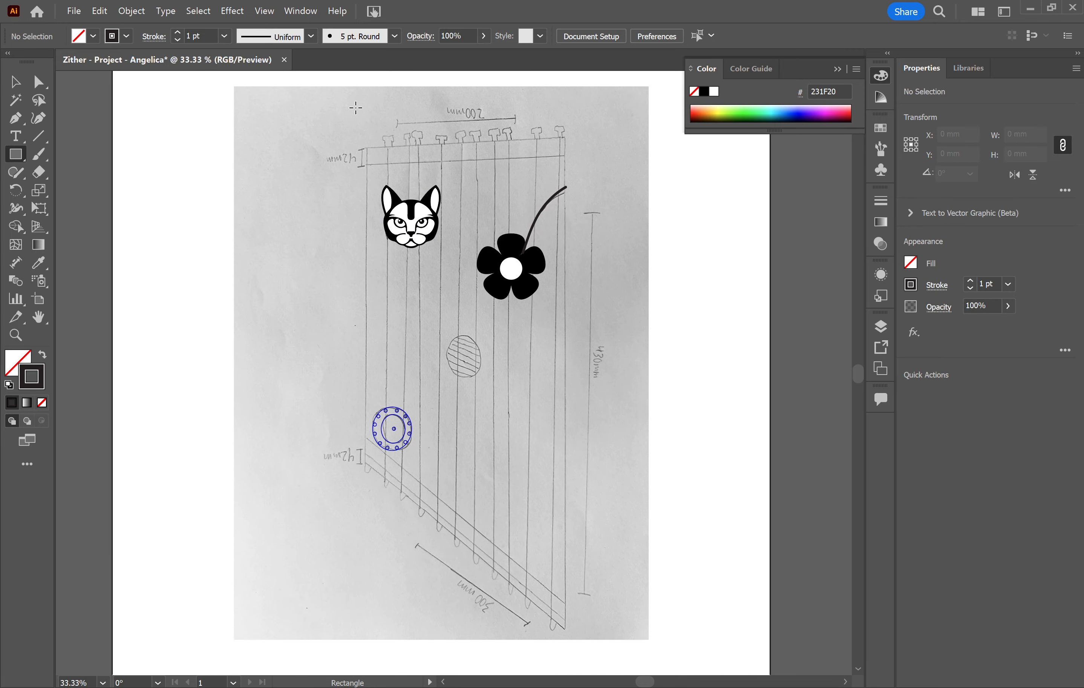
pyautogui.moveTo(365, 132)
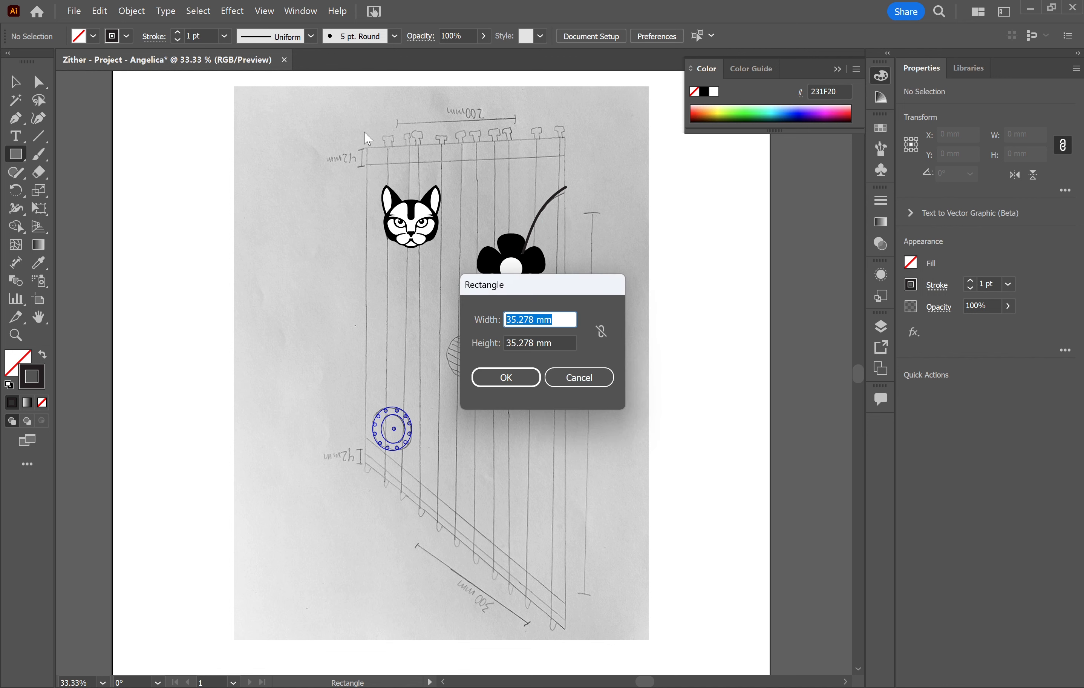
# Step: Create a 200 mm wide by 430 mm high rectangle over the sketch as the body frame
pyautogui.write('200 mm')
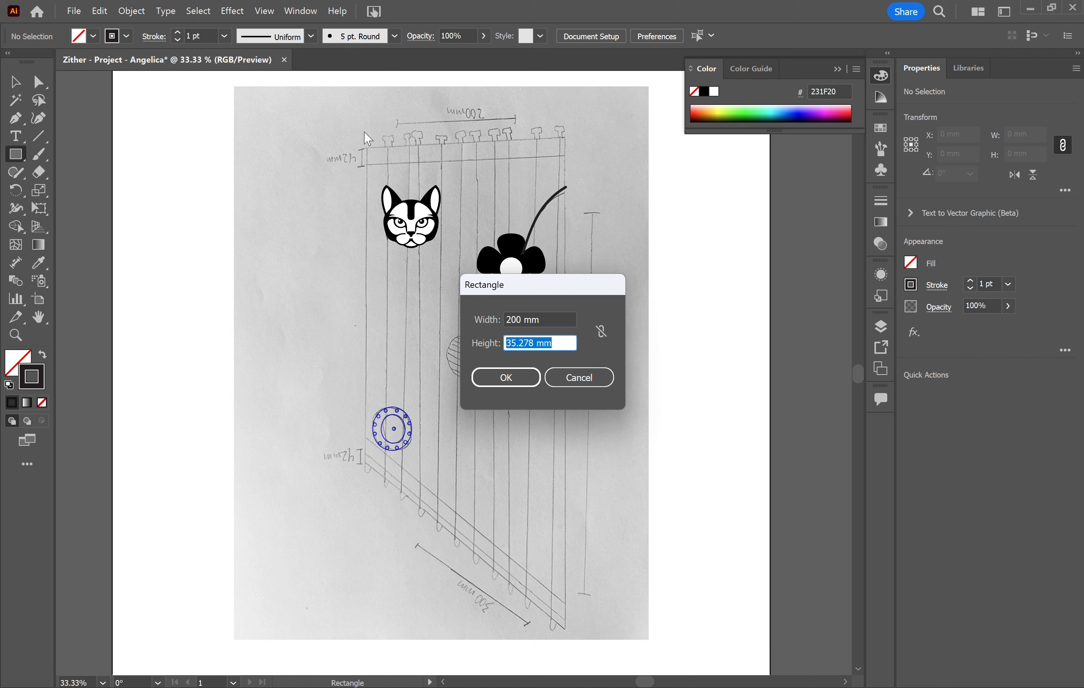
pyautogui.write('430')
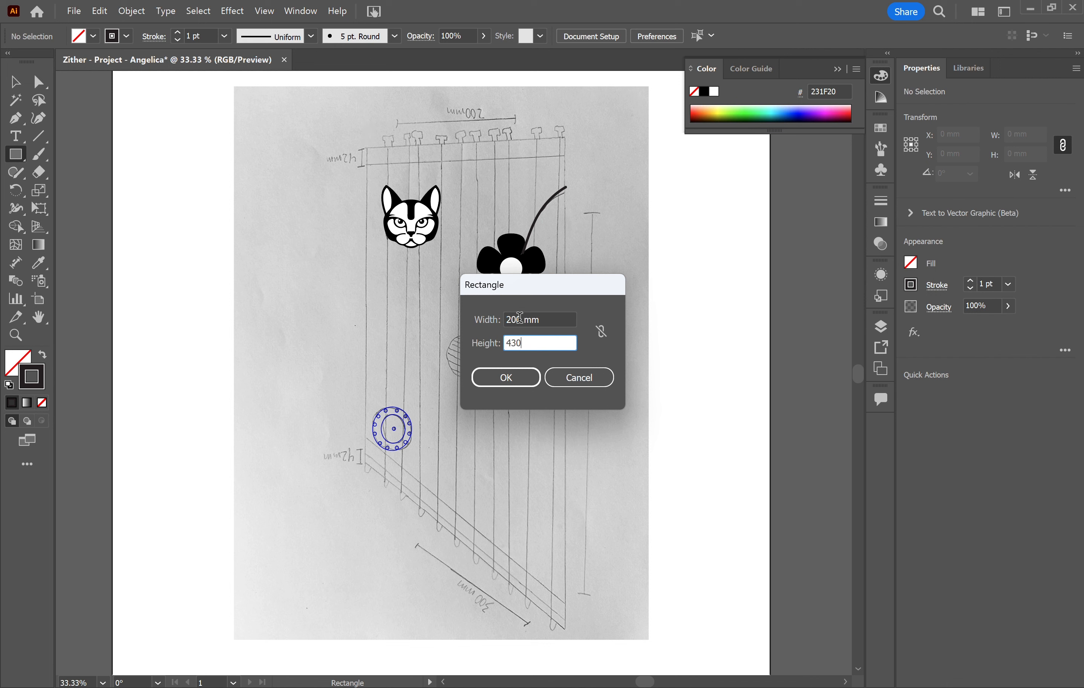
pyautogui.click(552, 343)
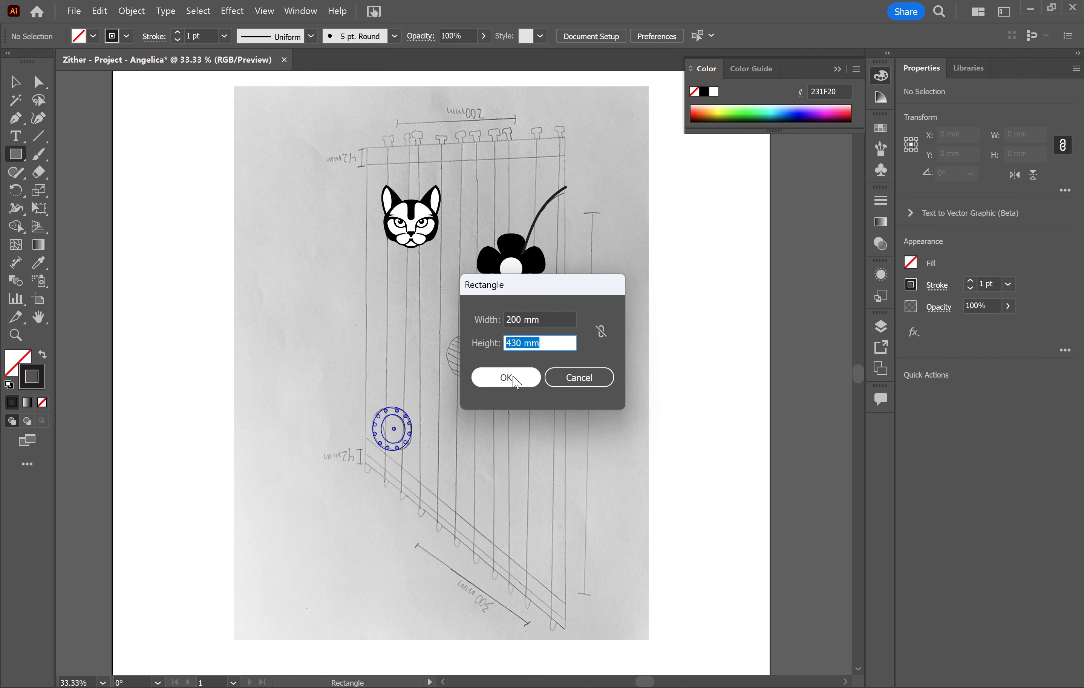
pyautogui.click(506, 377)
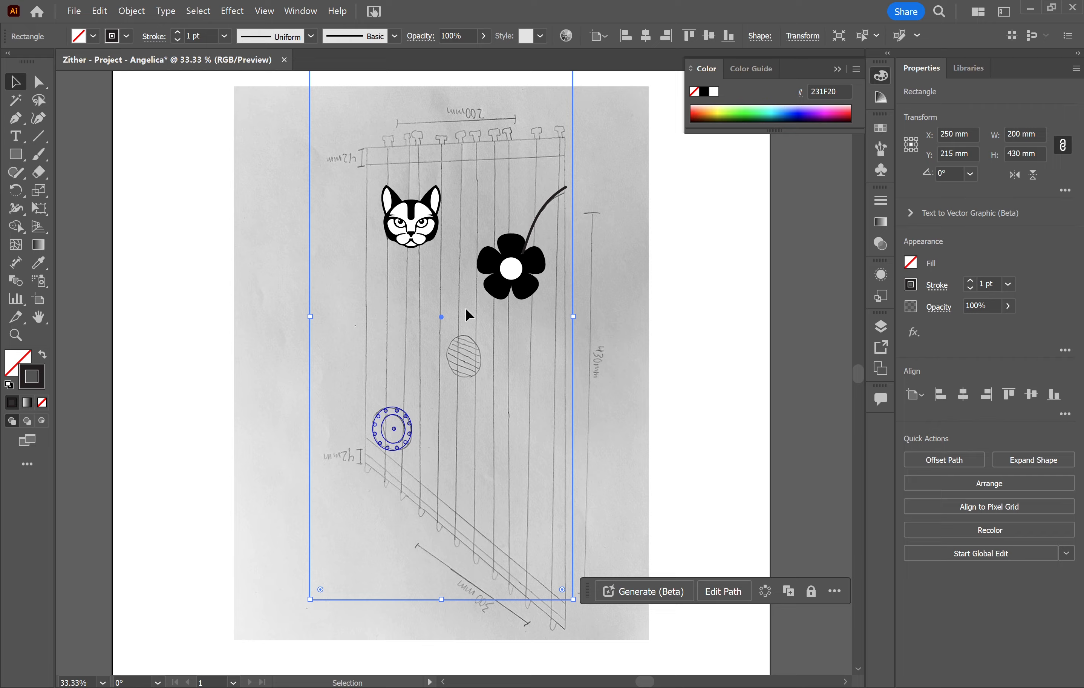
pyautogui.scroll(-3)
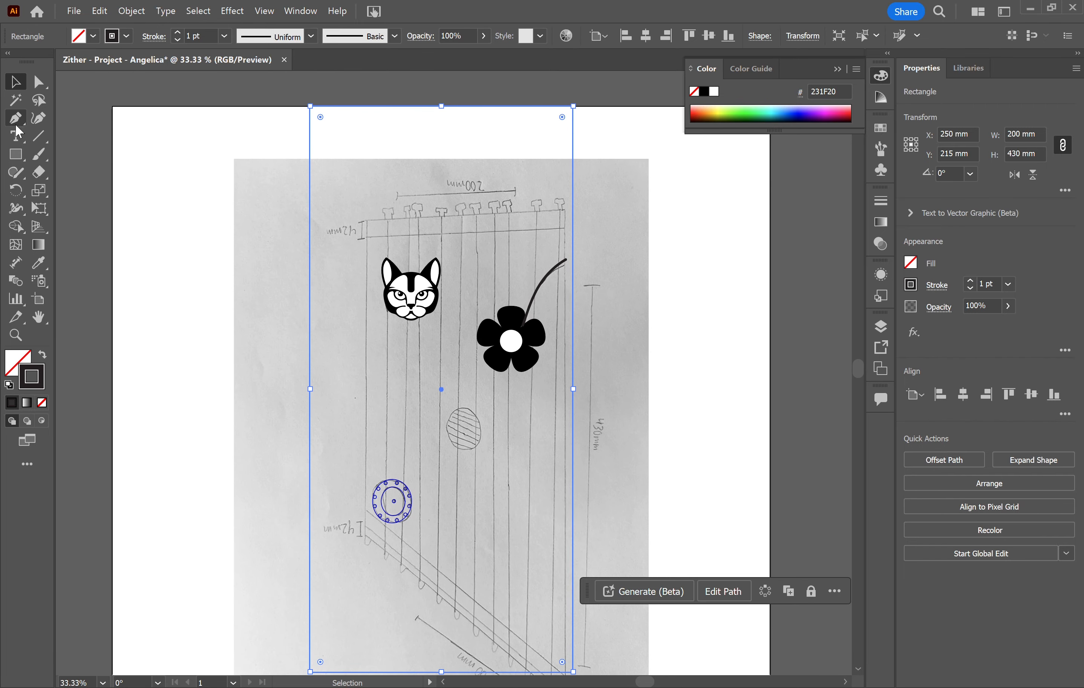
# Step: Draw a vertical line, set it to 200 mm long and move it onto the frame's left edge
pyautogui.click(38, 135)
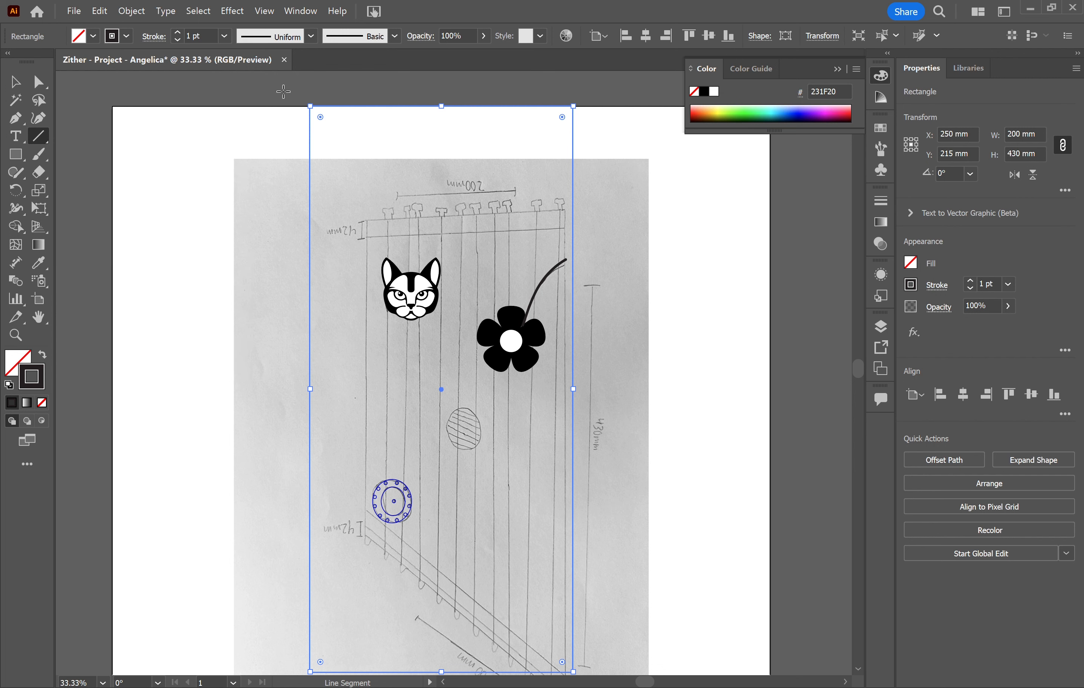
pyautogui.moveTo(283, 288)
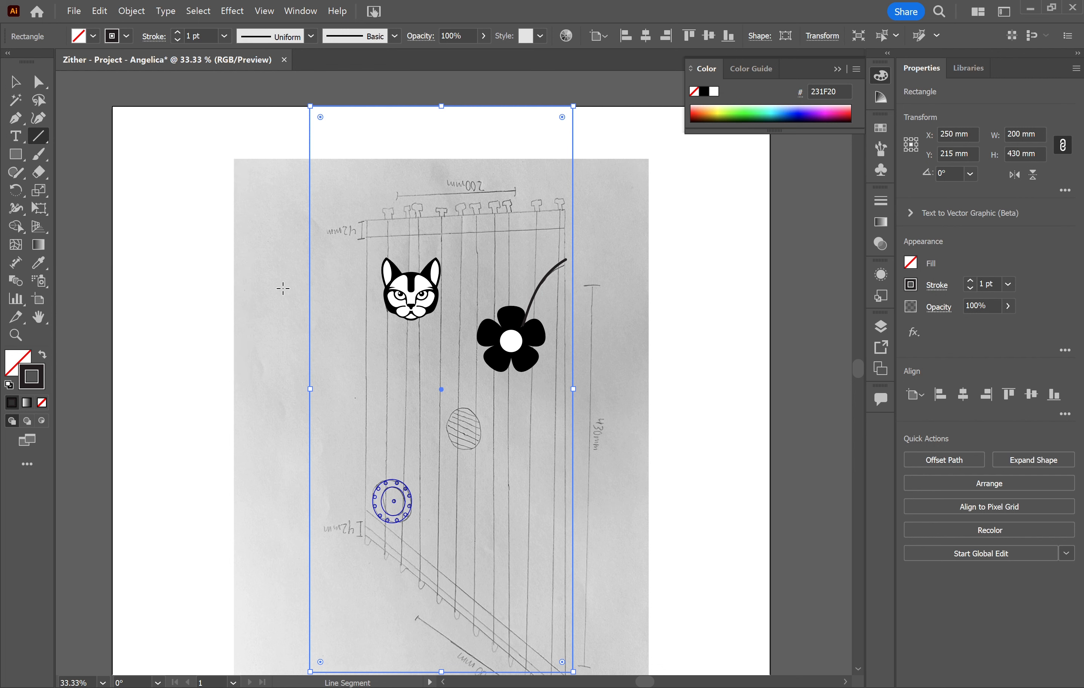
pyautogui.moveTo(64, 225)
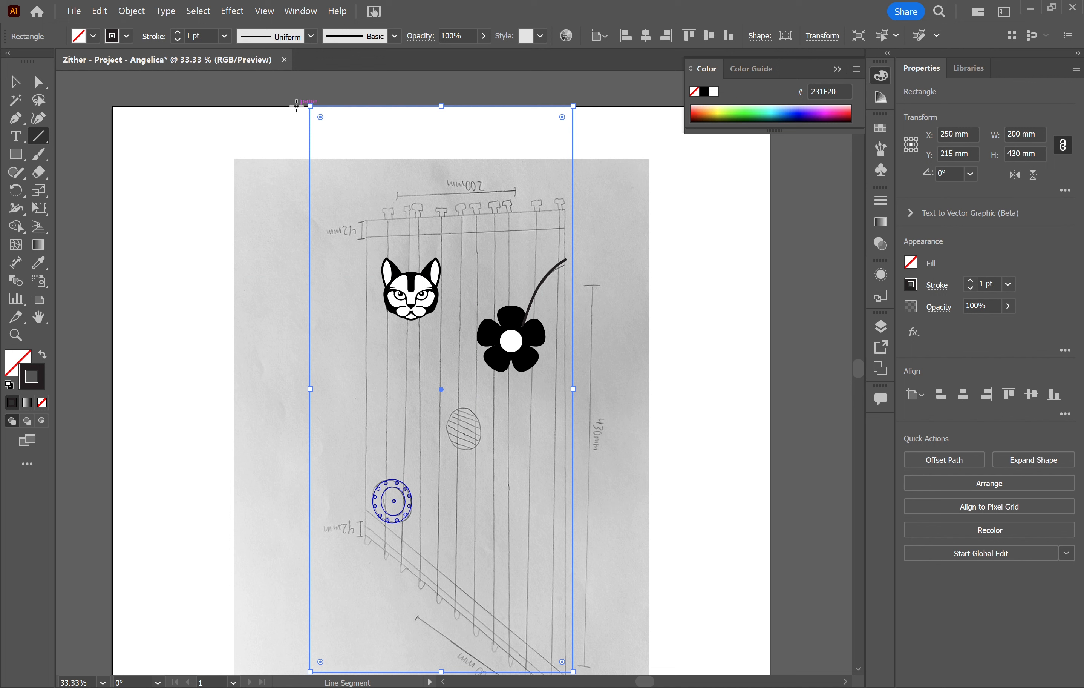
pyautogui.moveTo(296, 106); pyautogui.dragTo(291, 400)
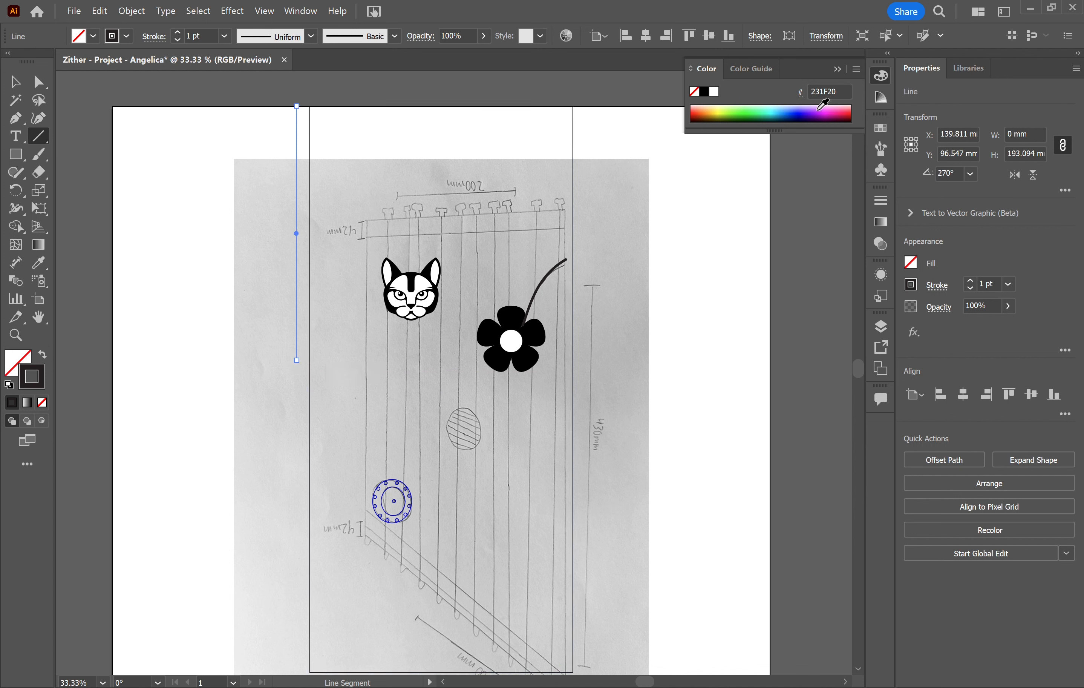
pyautogui.click(1025, 155)
pyautogui.write('200')
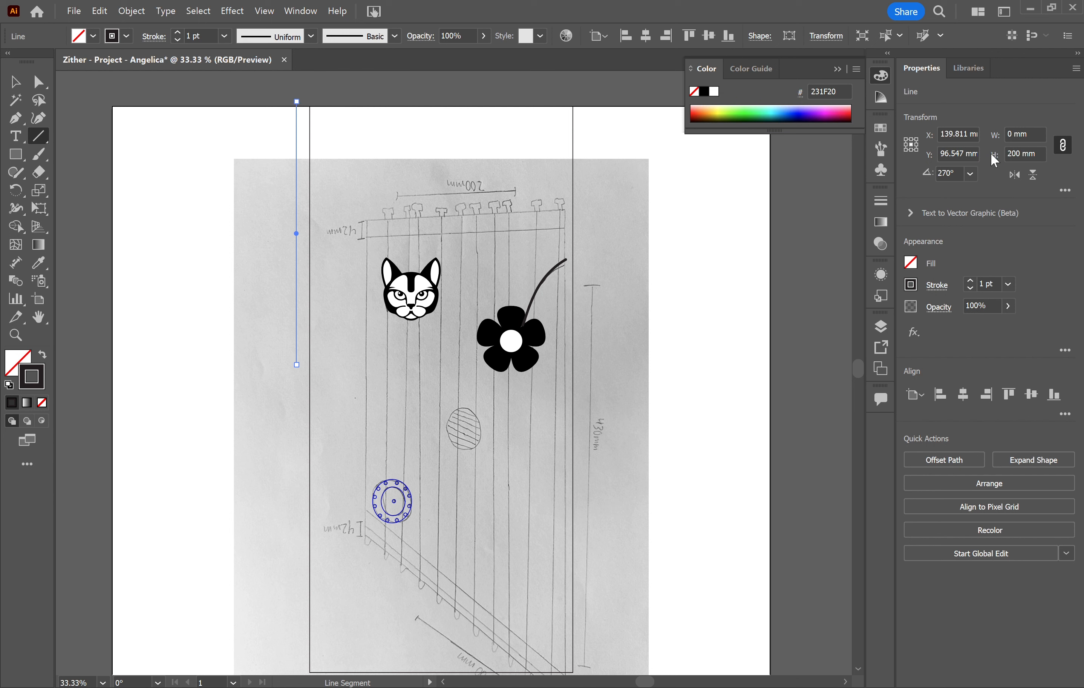
pyautogui.click(15, 82)
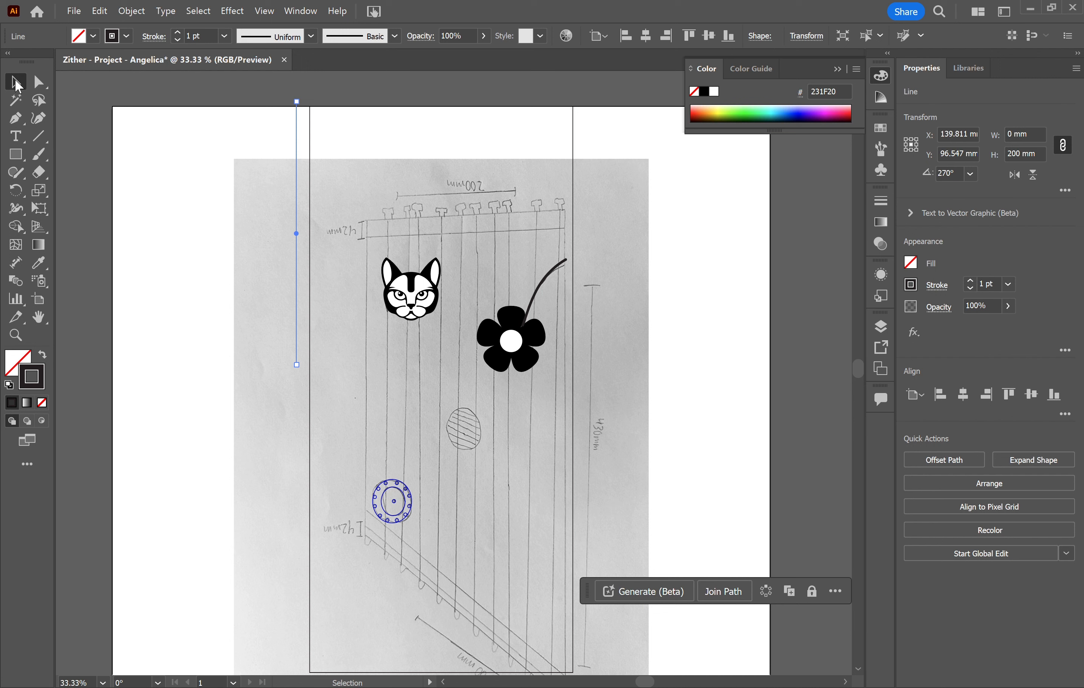
pyautogui.moveTo(313, 13)
pyautogui.write('100')
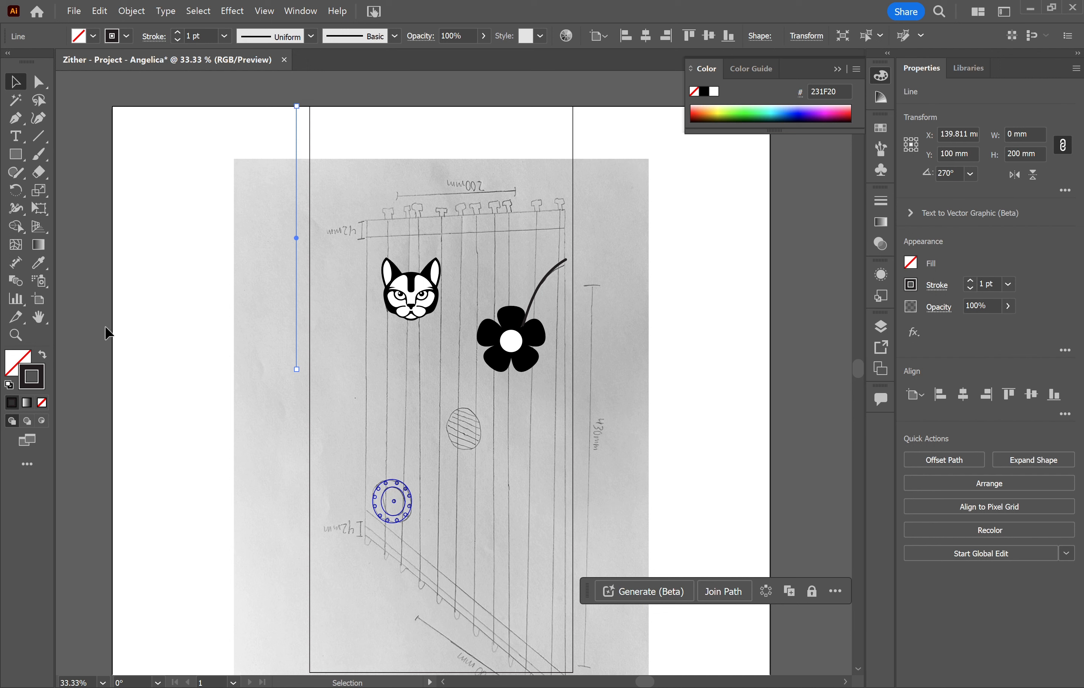
pyautogui.moveTo(294, 358)
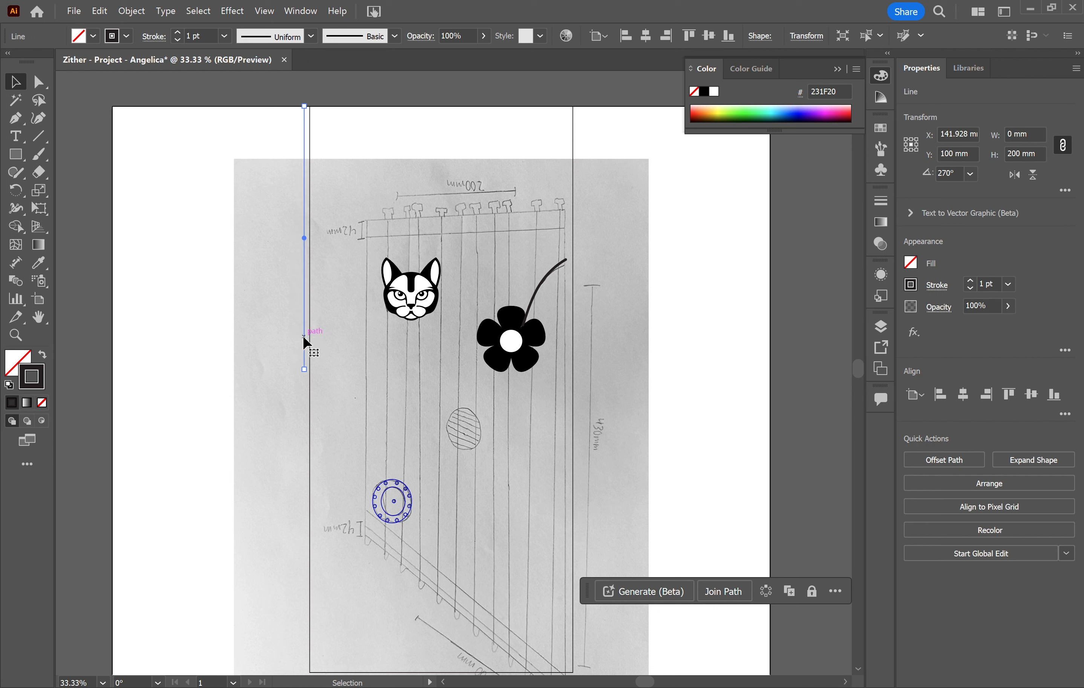
pyautogui.moveTo(305, 238); pyautogui.dragTo(309, 237)
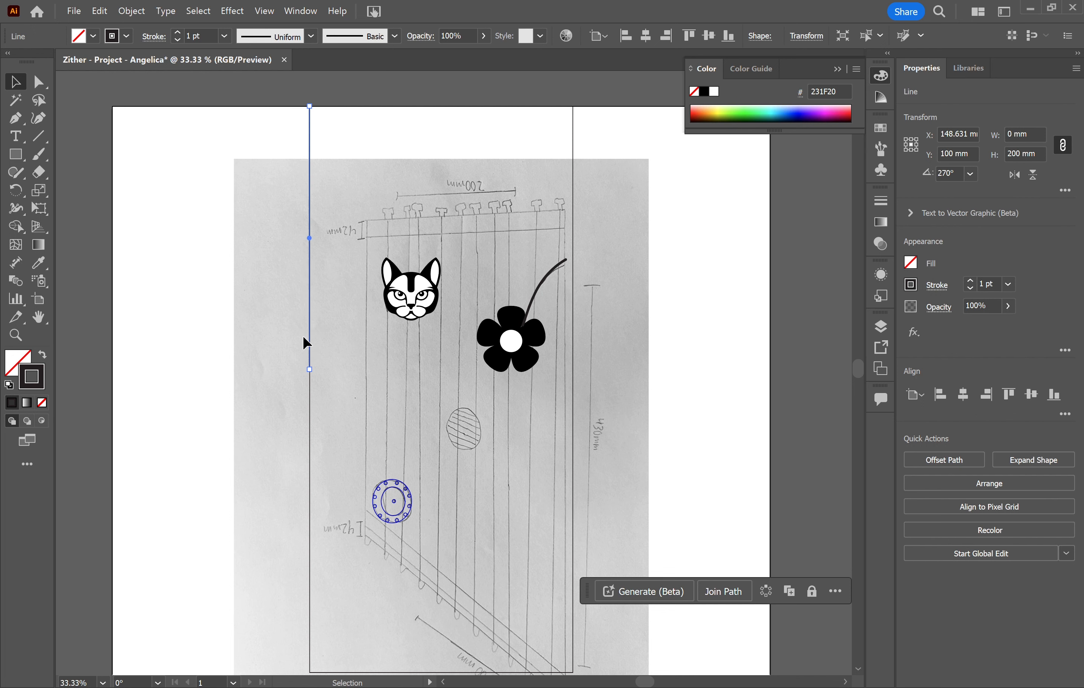
pyautogui.scroll(-3)
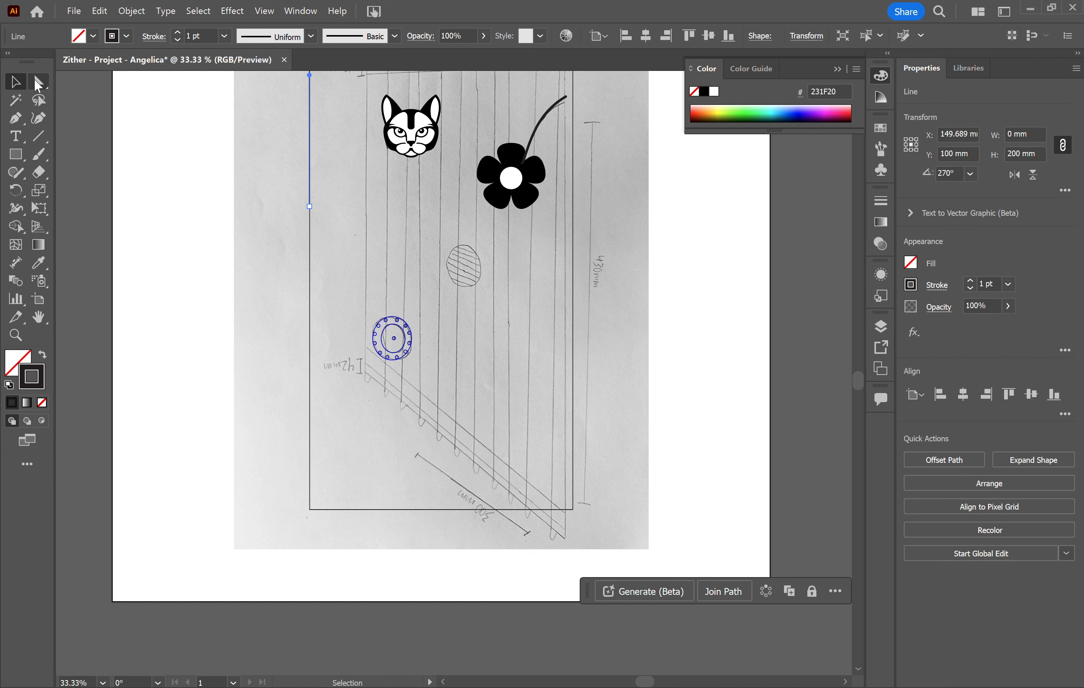
# Step: Drag the frame's bottom-left anchor up about 240 mm to the line's end, slanting the lower edge
pyautogui.click(38, 82)
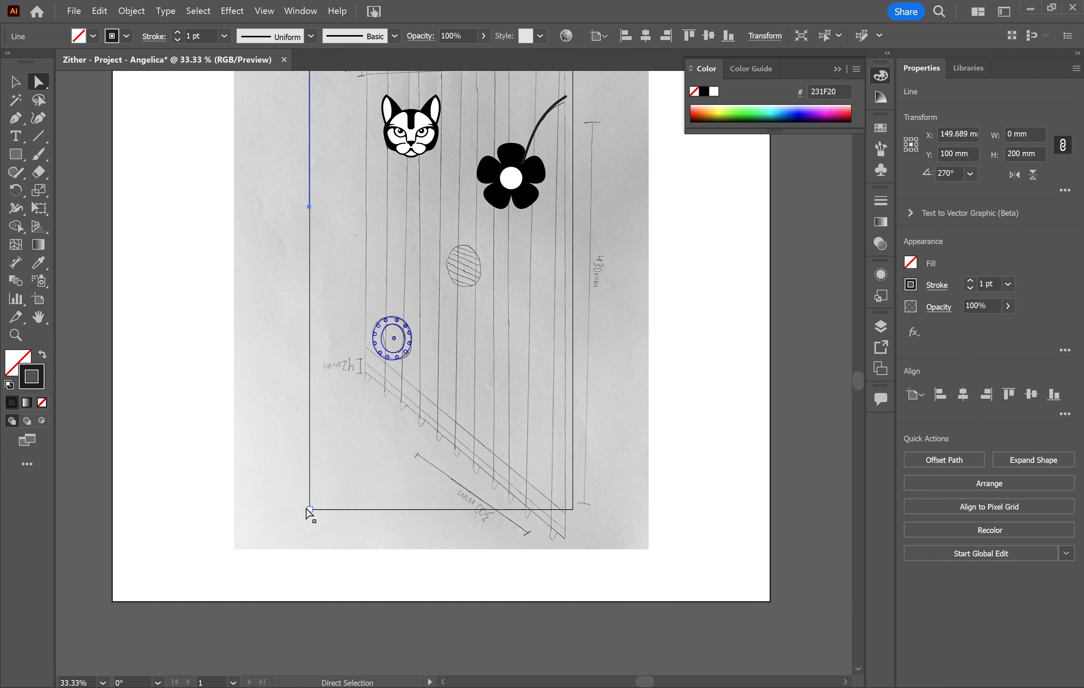
pyautogui.click(310, 509)
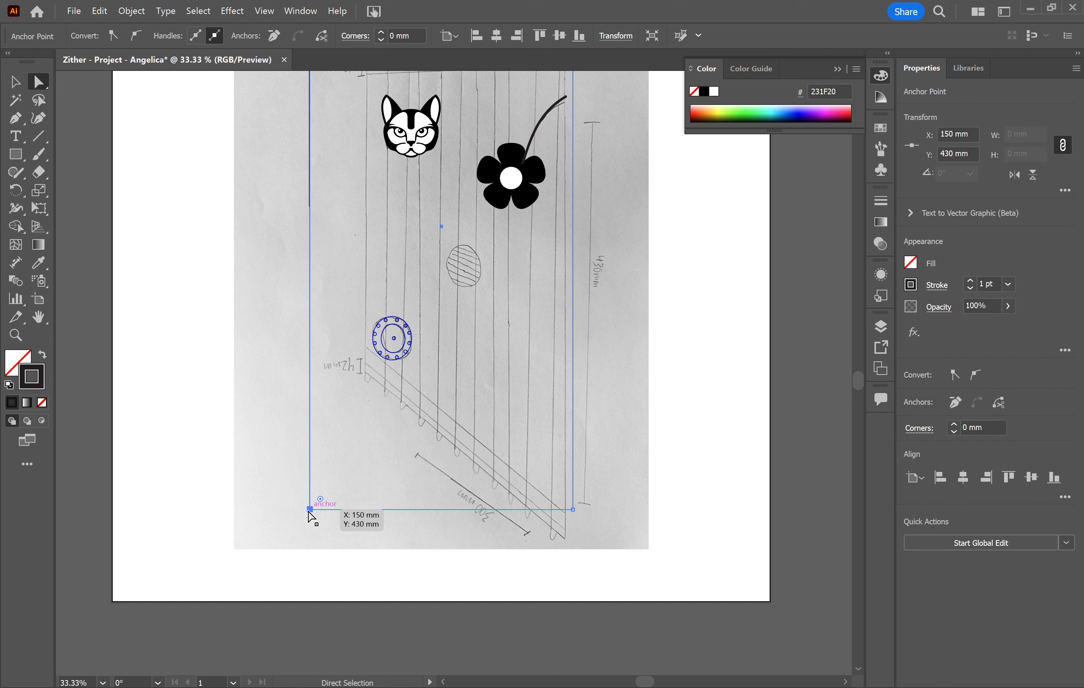
pyautogui.moveTo(789, 130)
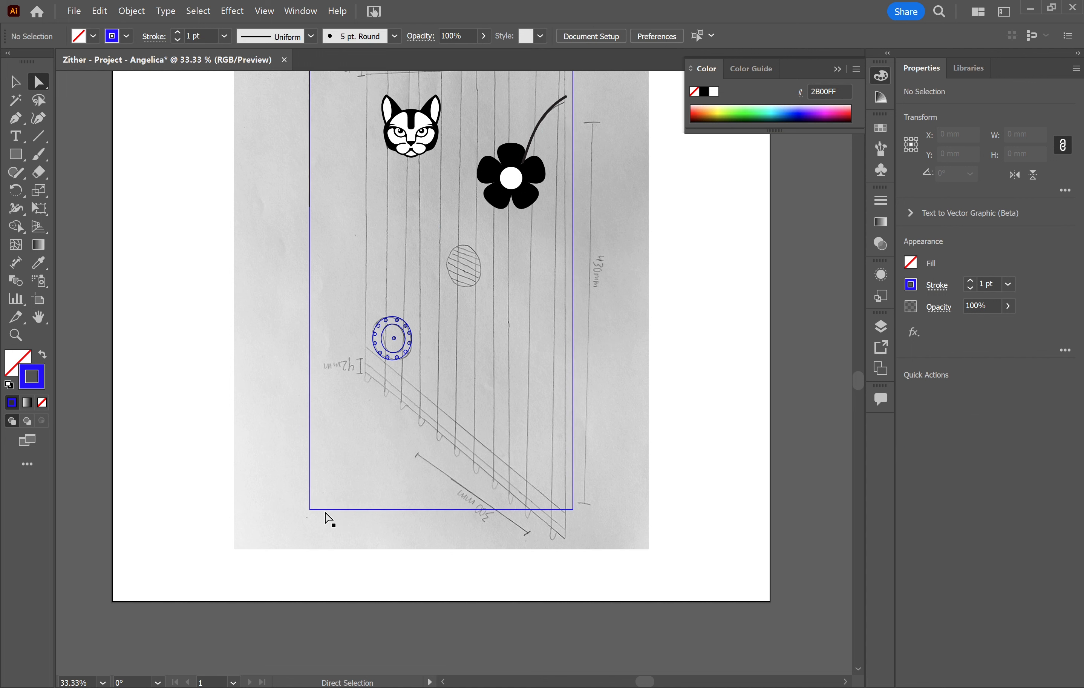
pyautogui.click(310, 508)
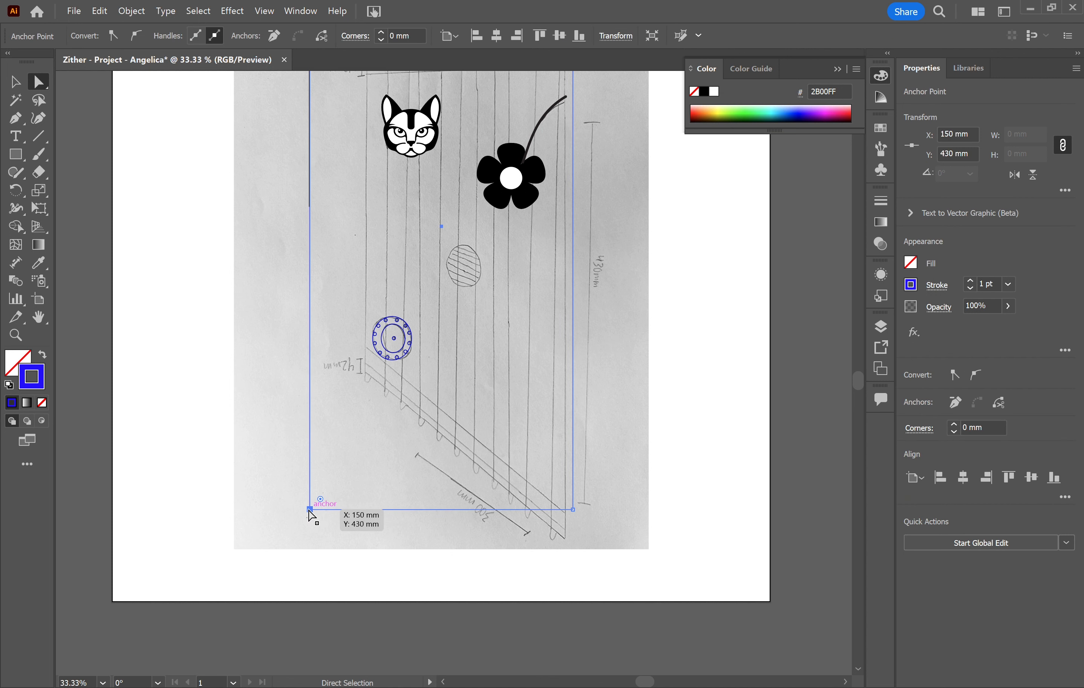
pyautogui.moveTo(313, 516)
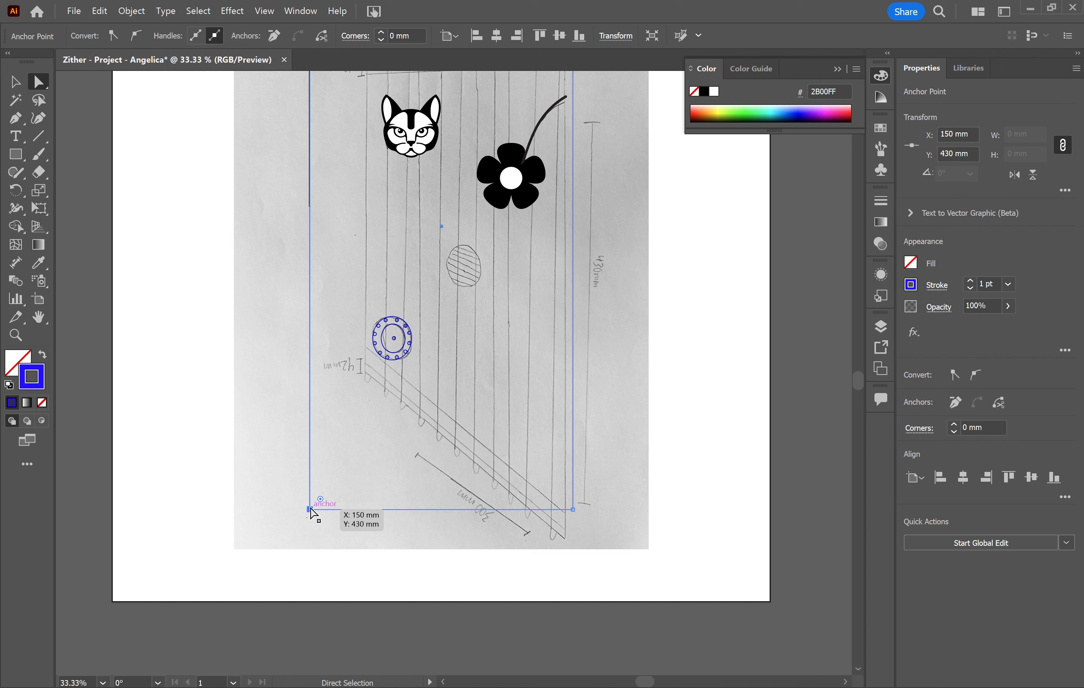
pyautogui.moveTo(310, 508); pyautogui.dragTo(315, 195)
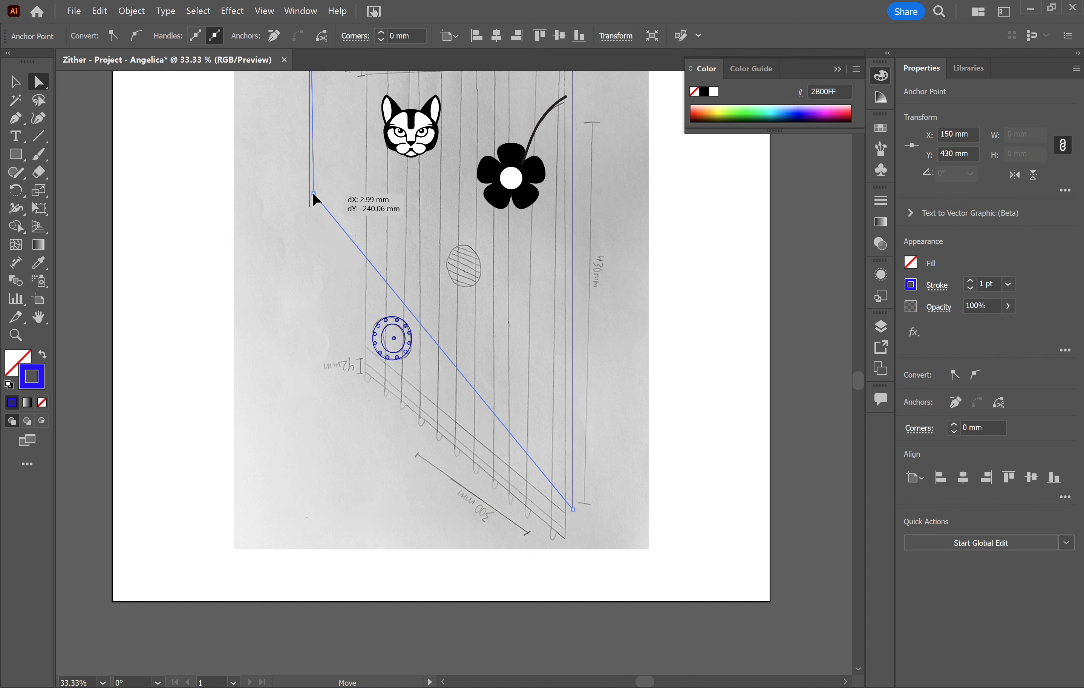
pyautogui.moveTo(313, 193); pyautogui.dragTo(308, 207)
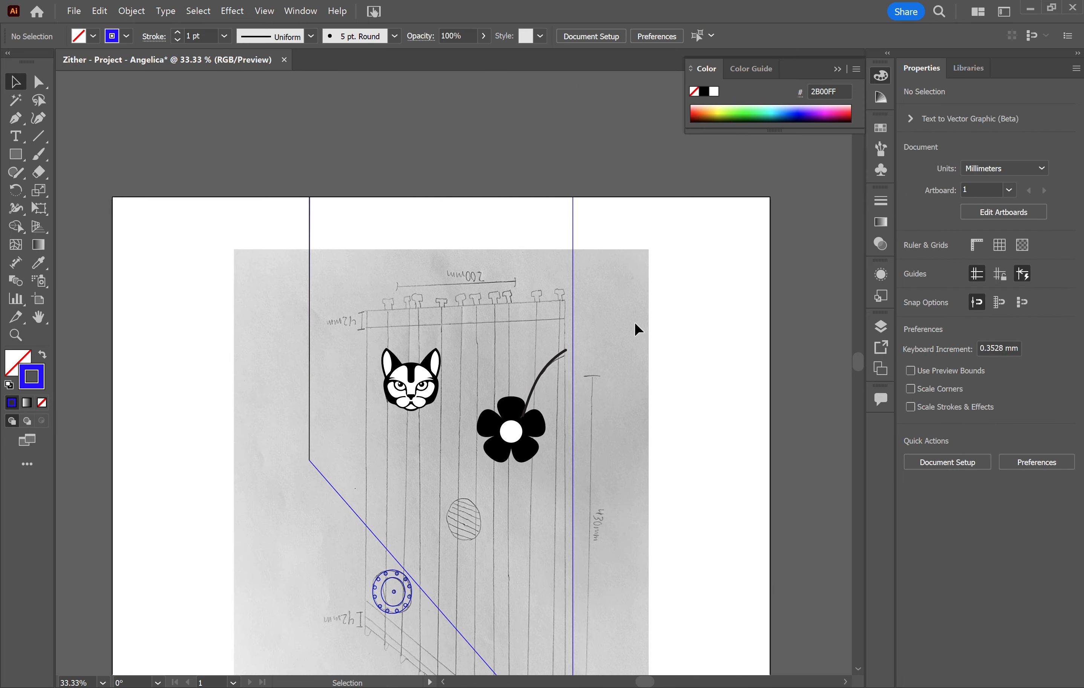
# Step: Reposition the decorations and tilt the long 287×40 mm pin-bar rectangle to a diagonal angle
pyautogui.scroll(-3)
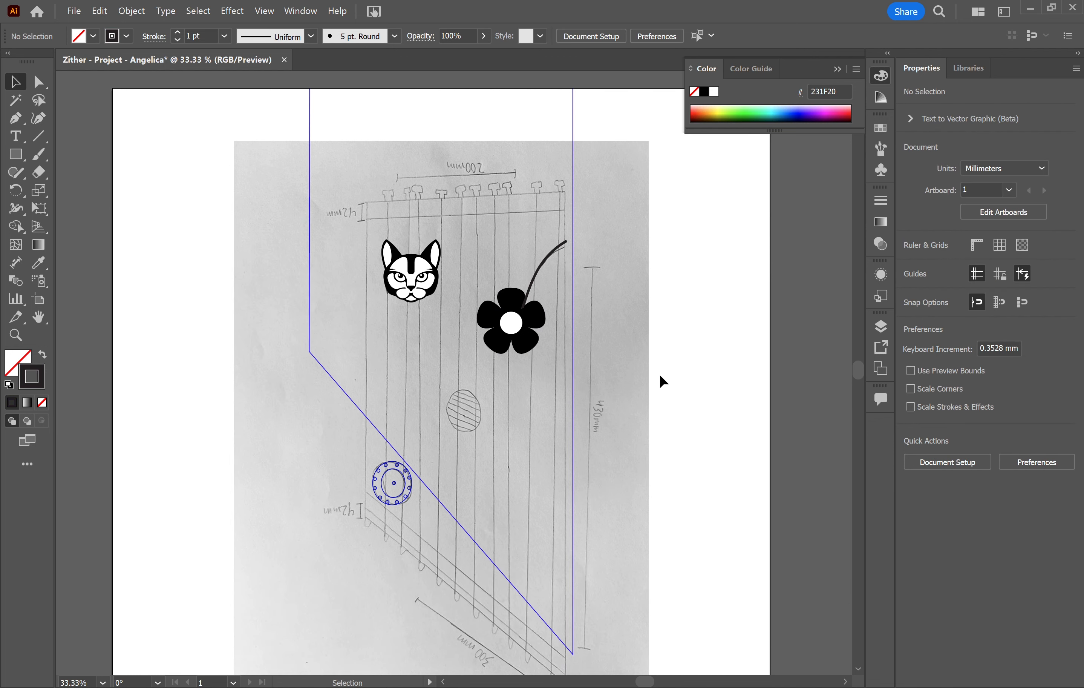
pyautogui.moveTo(614, 471)
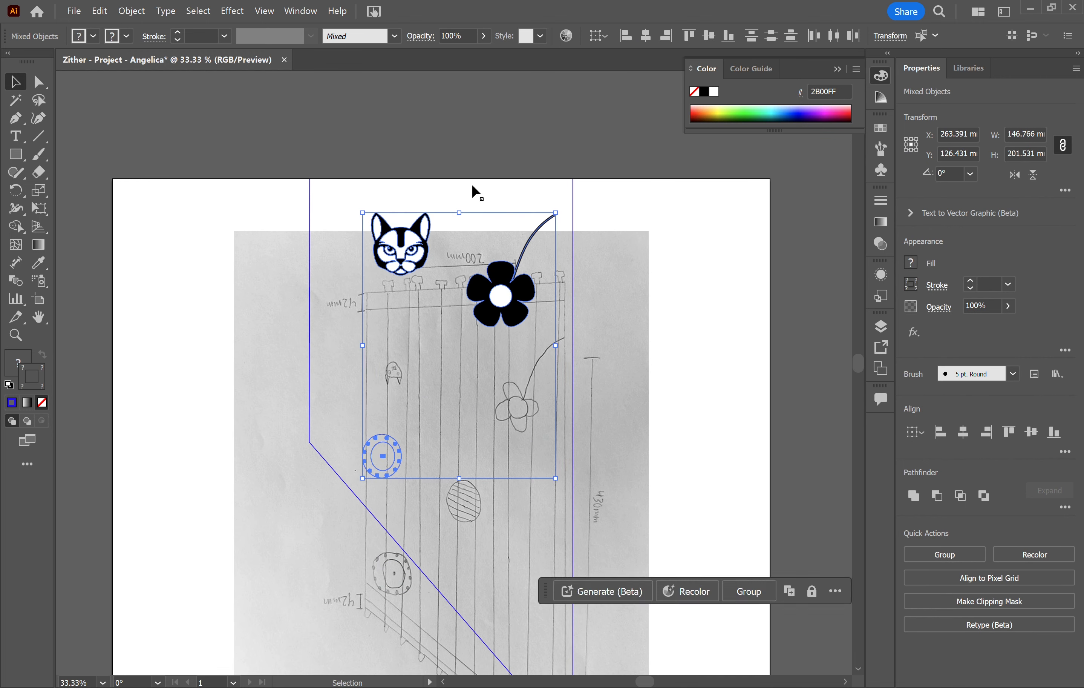
pyautogui.click(648, 284)
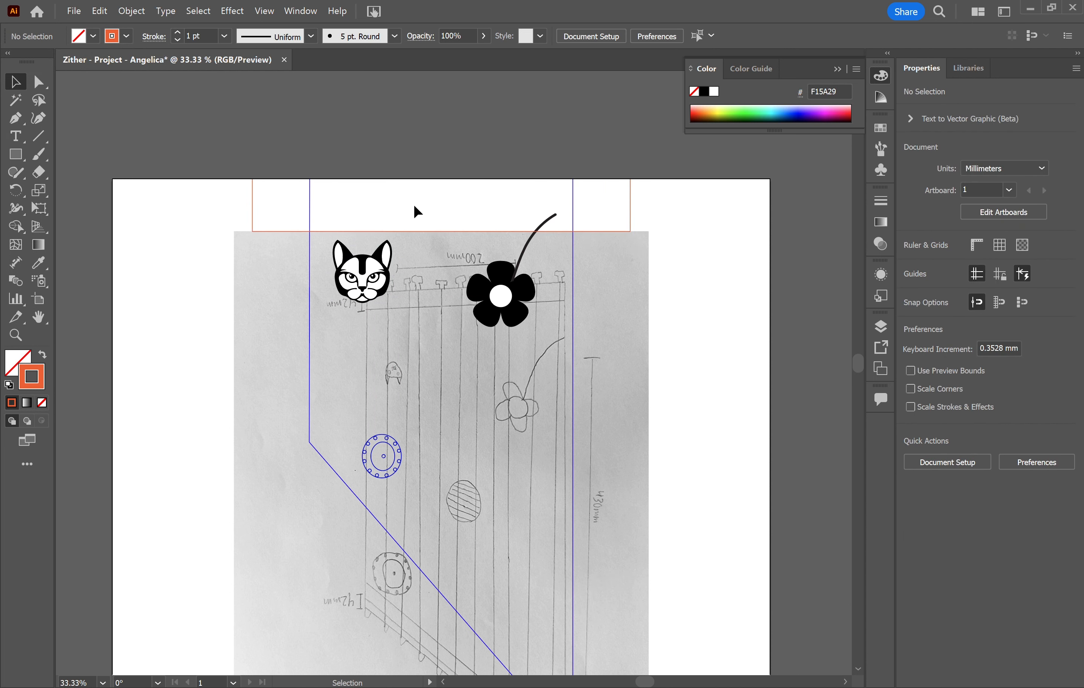
pyautogui.click(502, 297)
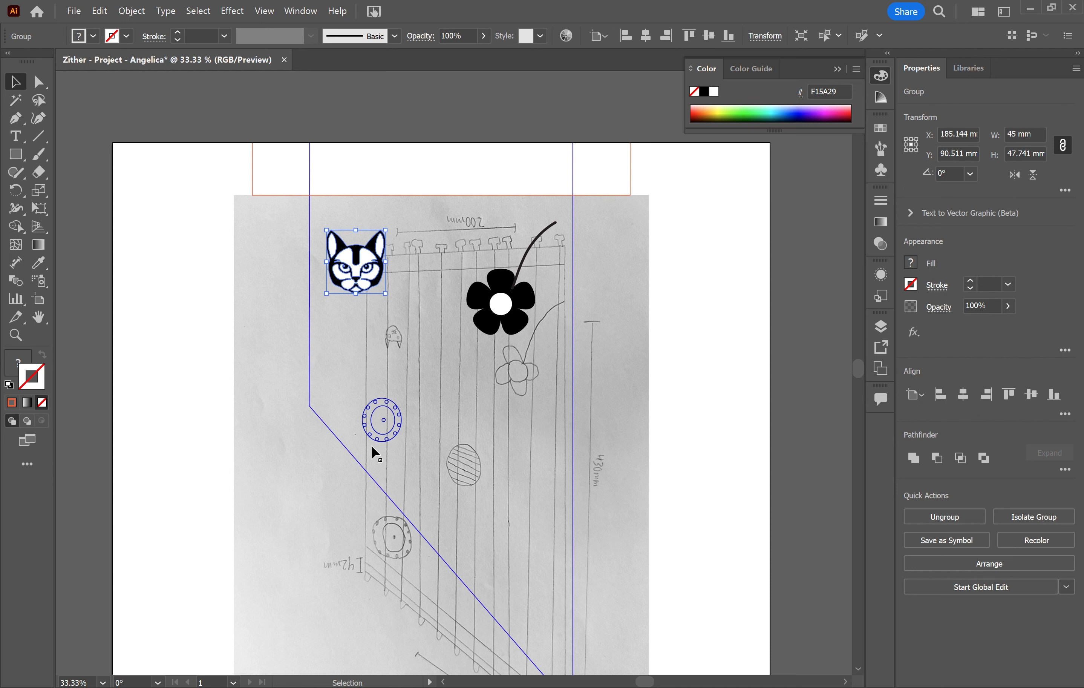
pyautogui.moveTo(253, 322); pyautogui.dragTo(630, 377)
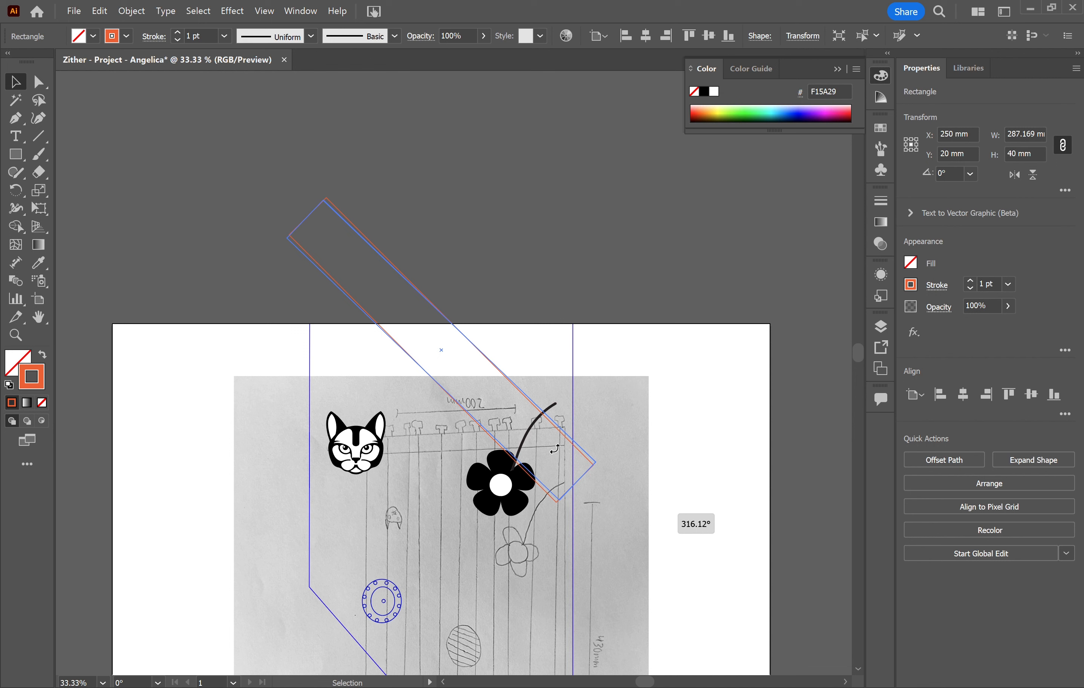
pyautogui.moveTo(597, 367)
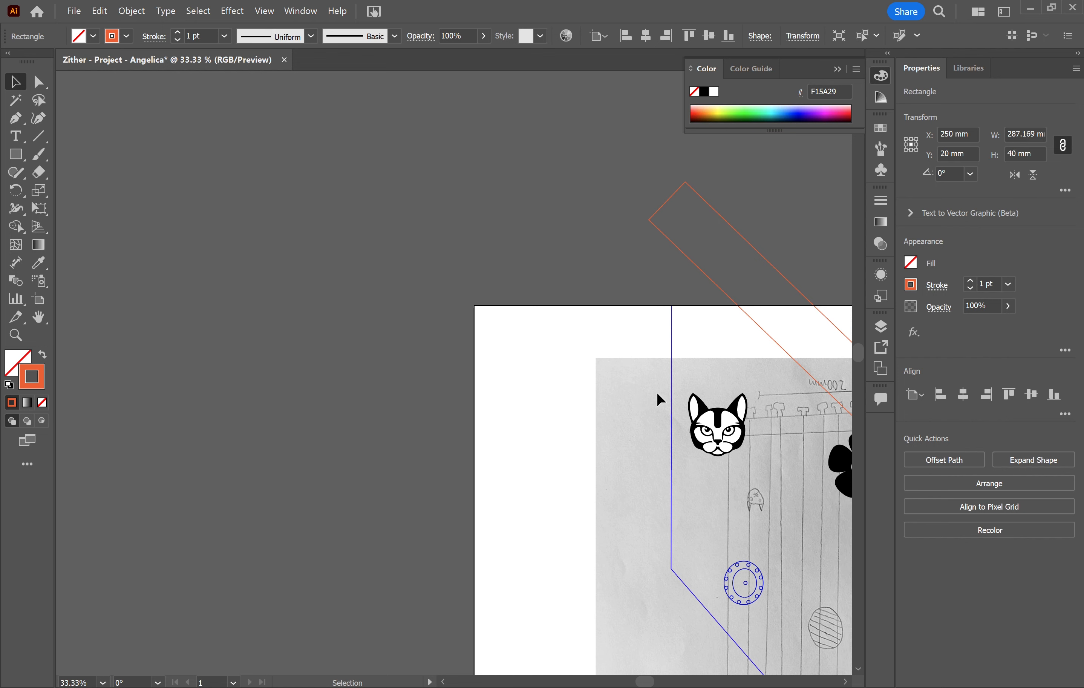
pyautogui.moveTo(660, 400)
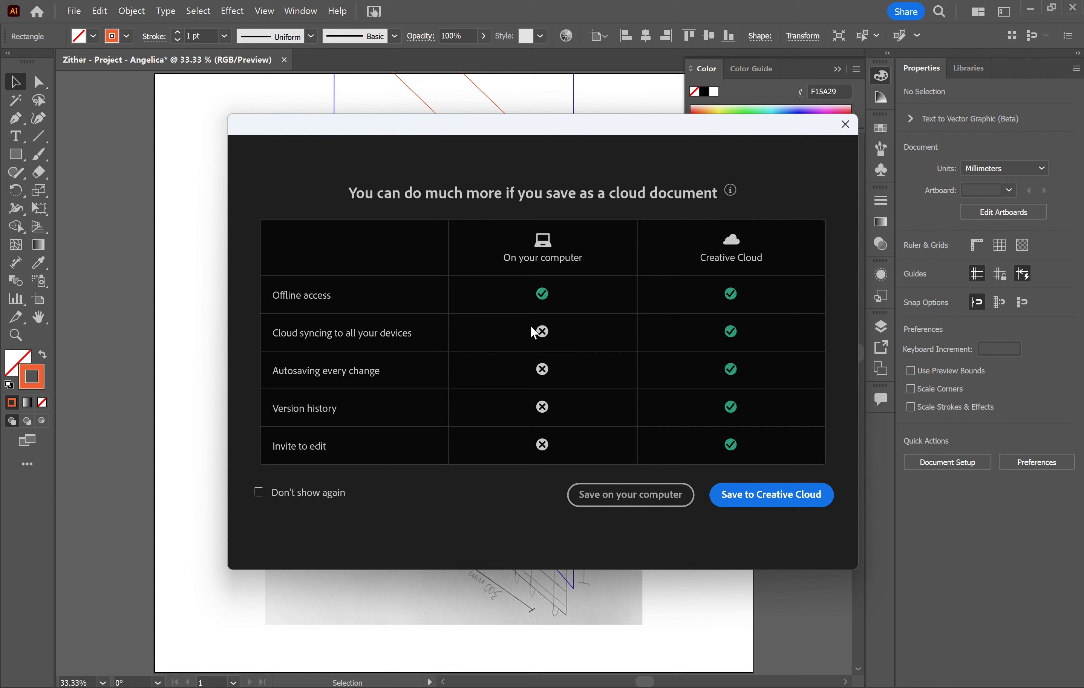
pyautogui.moveTo(665, 515)
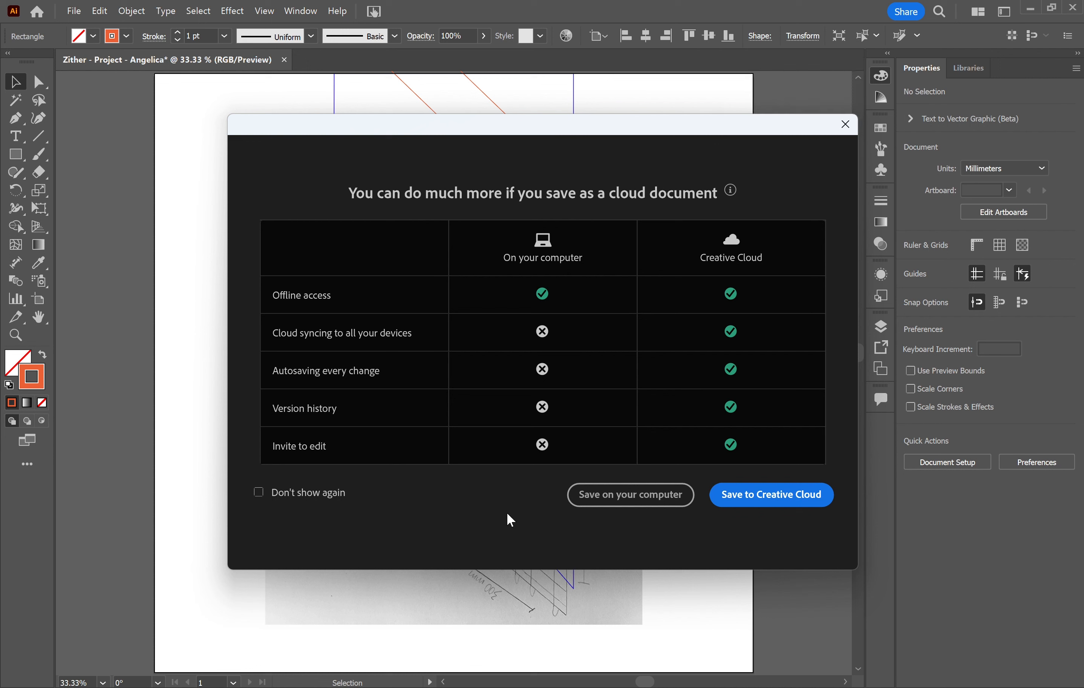
pyautogui.moveTo(580, 505)
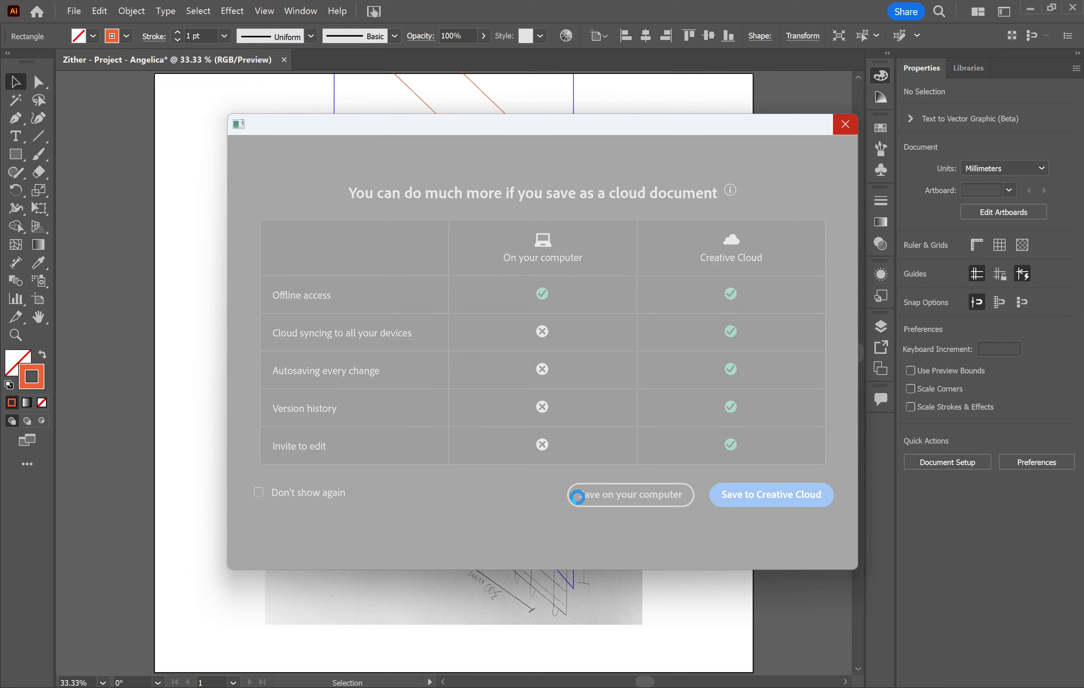
# Step: Save the Zither project to the computer as an Illustrator 2020 file
pyautogui.click(630, 495)
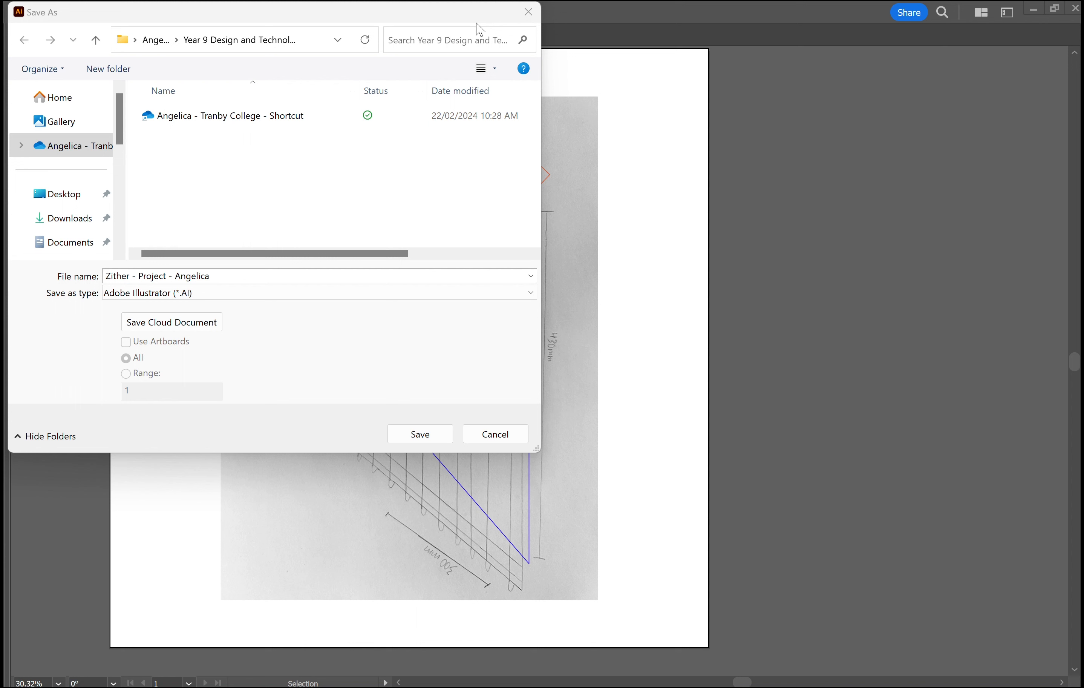
pyautogui.moveTo(371, 446)
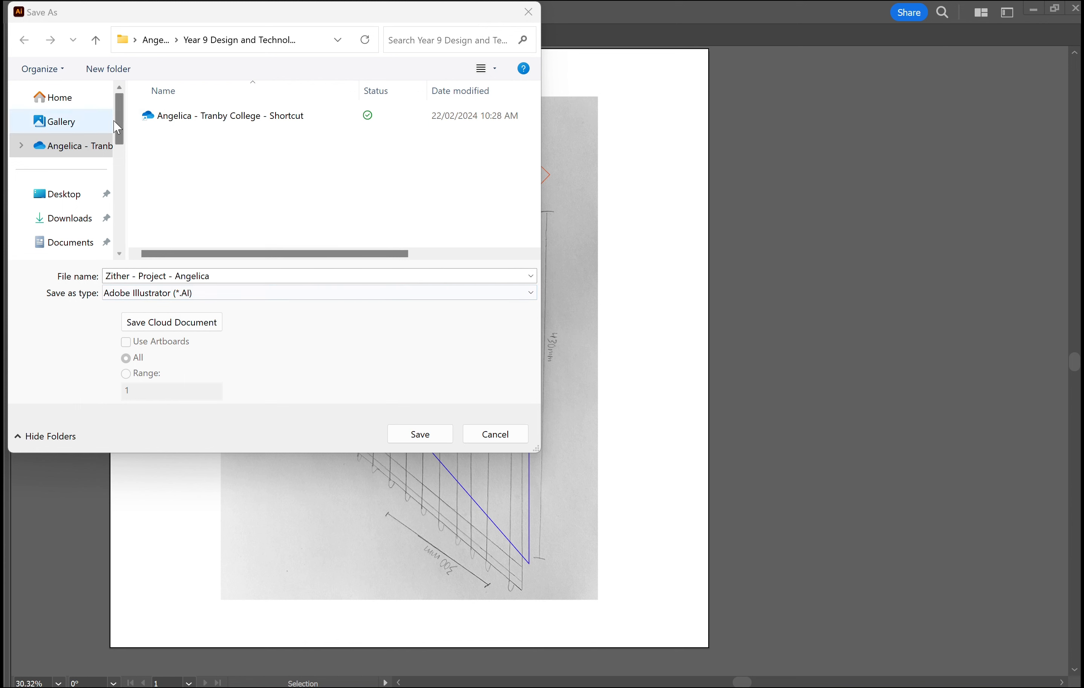
pyautogui.click(420, 433)
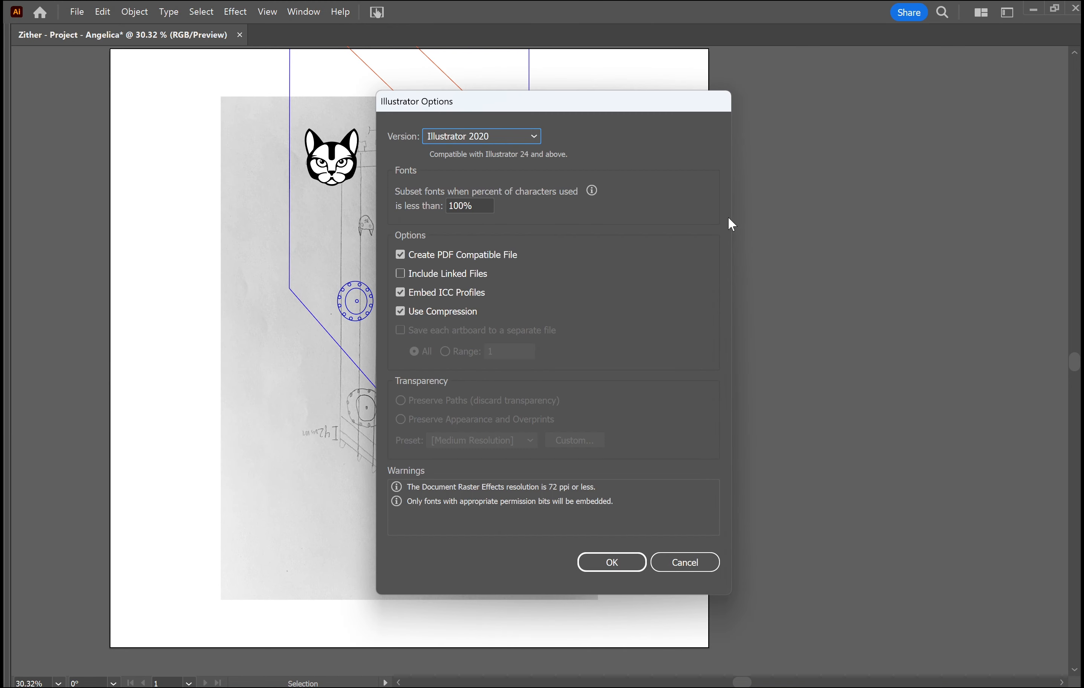
pyautogui.moveTo(552, 173)
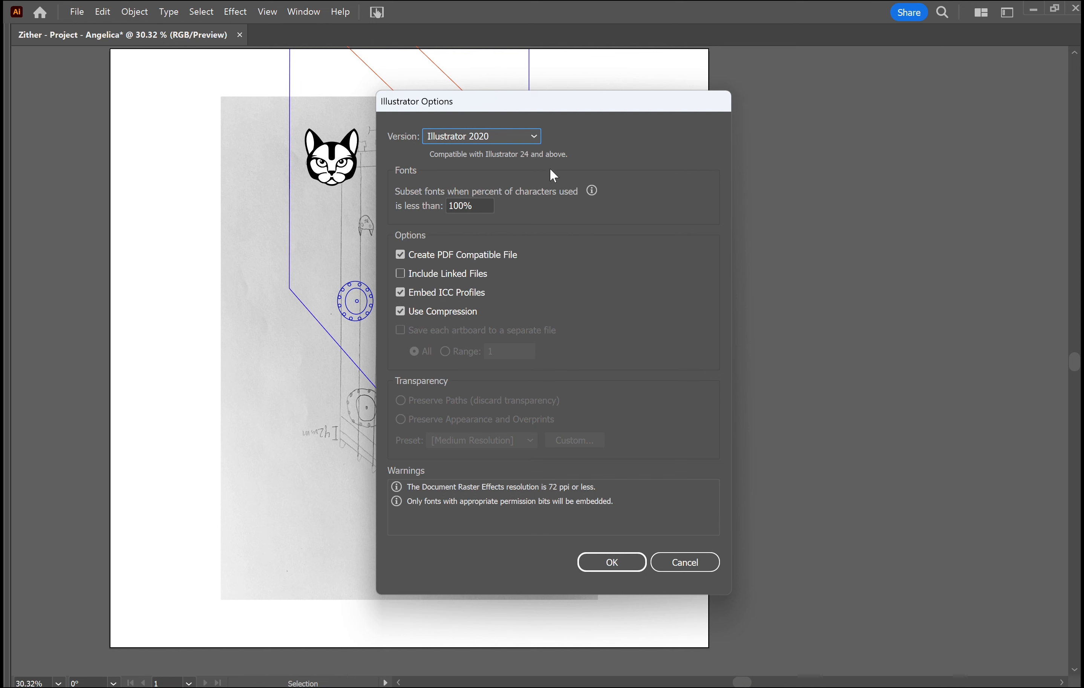
pyautogui.click(613, 561)
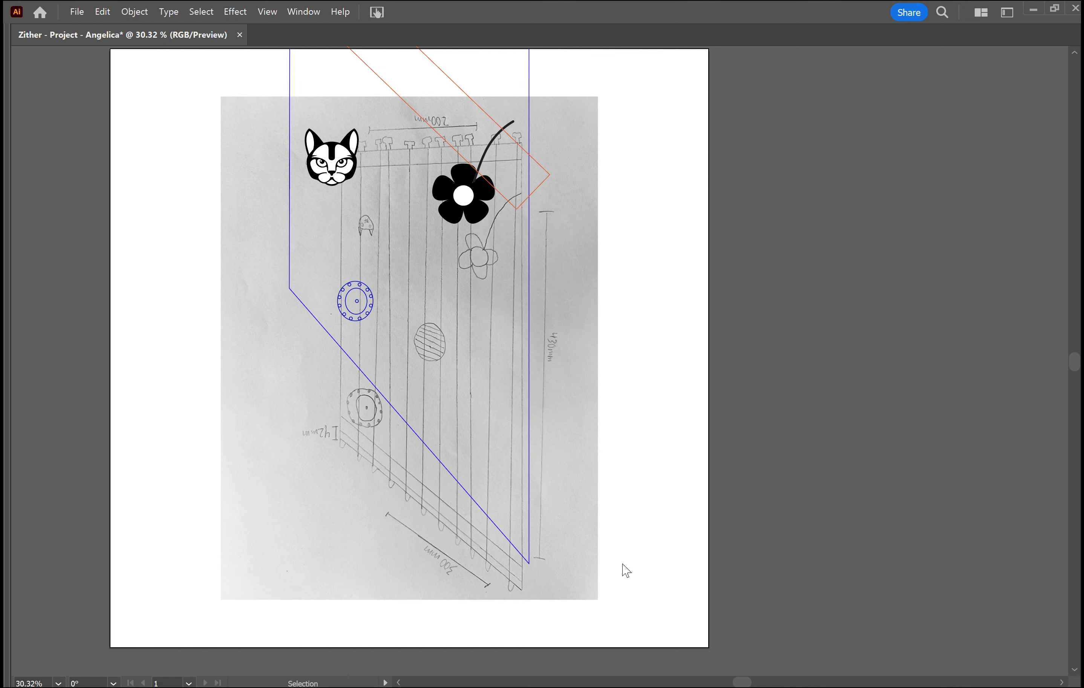
# Step: Save with Ctrl+S and slide the angled rectangle down to line up along the slanted edge
pyautogui.press('Ctrl+s')
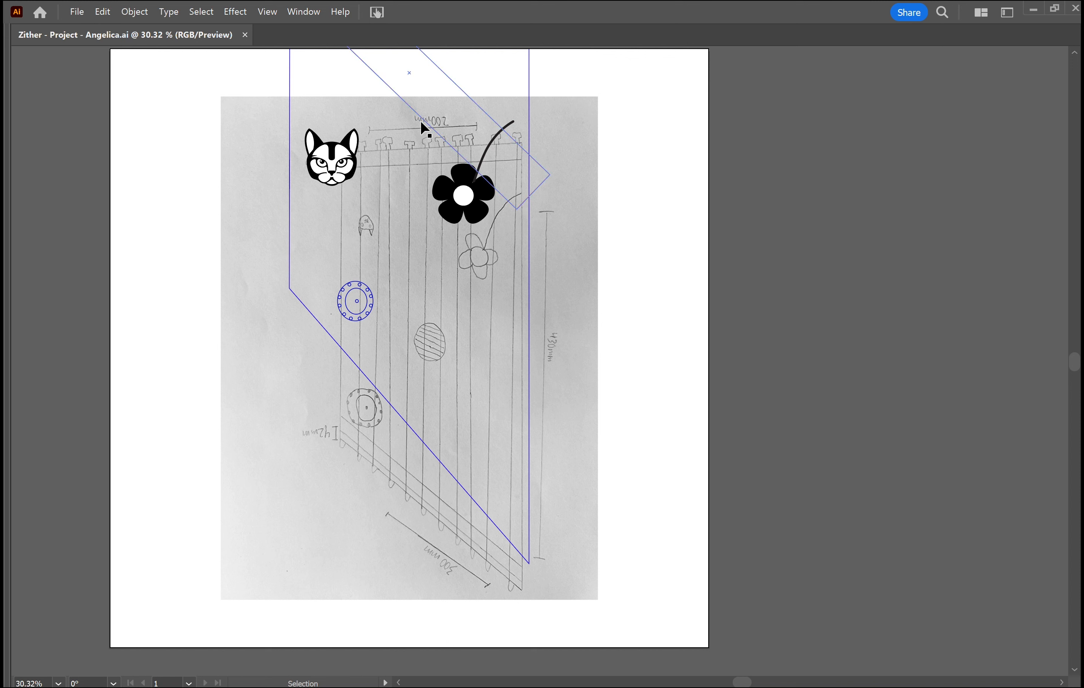
pyautogui.moveTo(422, 129); pyautogui.dragTo(429, 407)
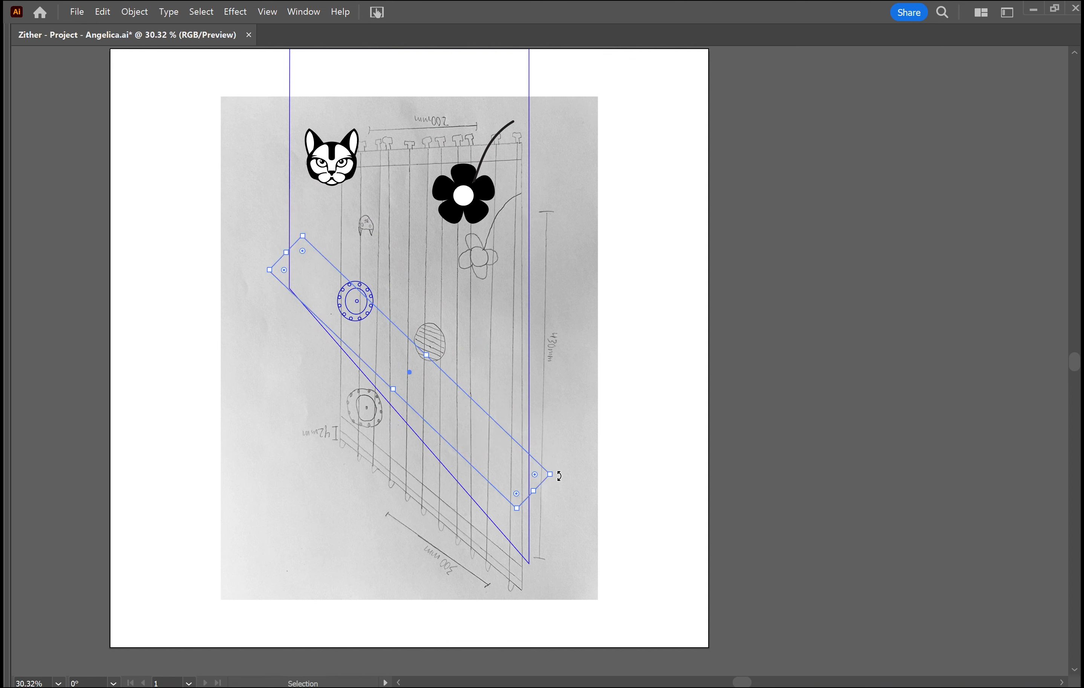
pyautogui.moveTo(555, 475); pyautogui.dragTo(554, 493)
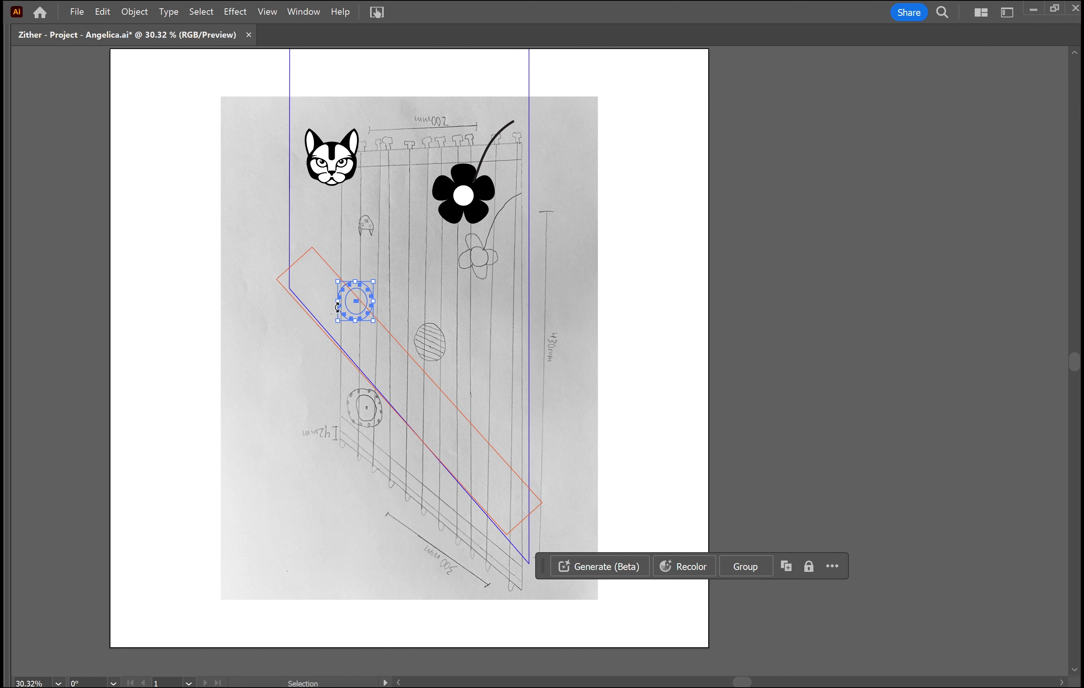
# Step: Move the blue dotted circle decoration right onto the strings above the slanted edge
pyautogui.moveTo(355, 302); pyautogui.dragTo(355, 283)
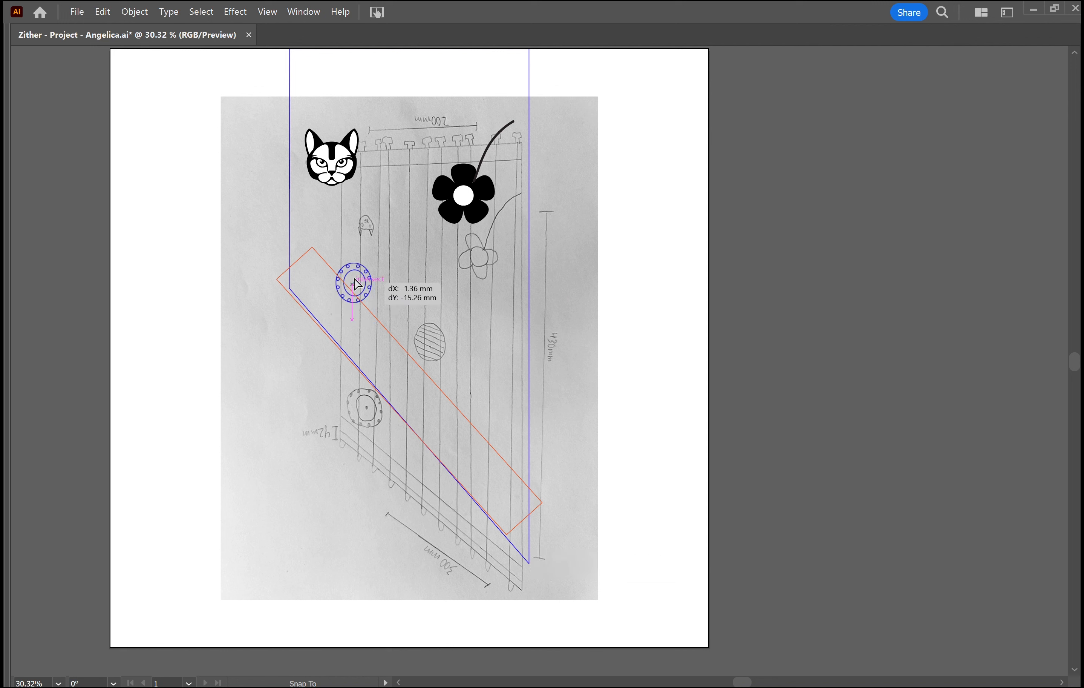
pyautogui.moveTo(354, 282); pyautogui.dragTo(399, 300)
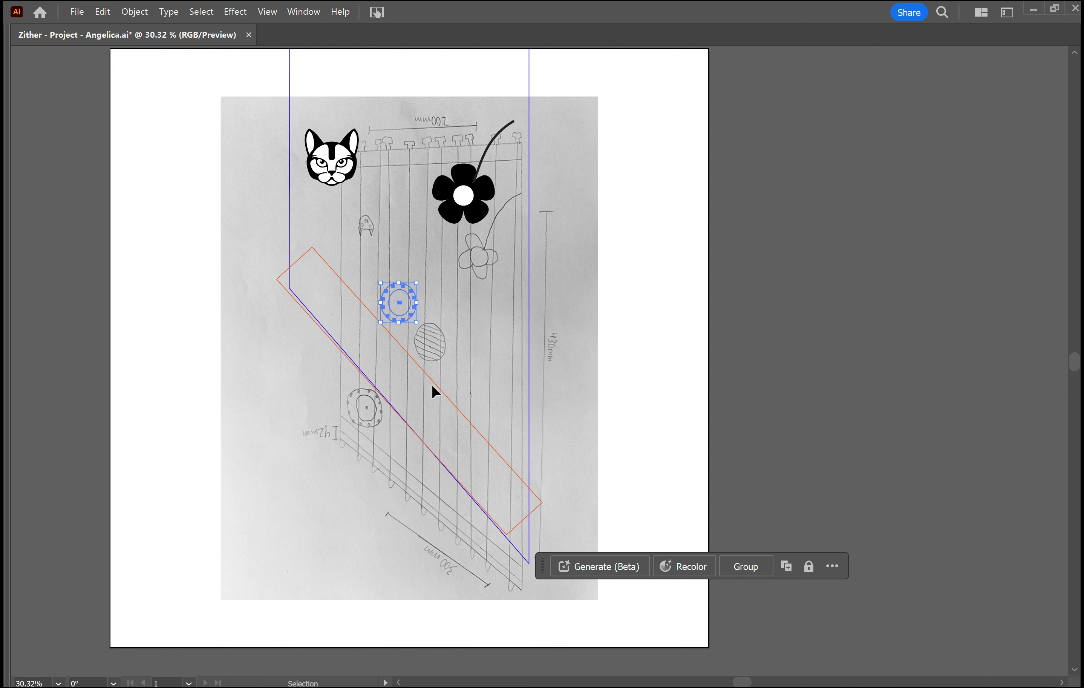
pyautogui.click(410, 391)
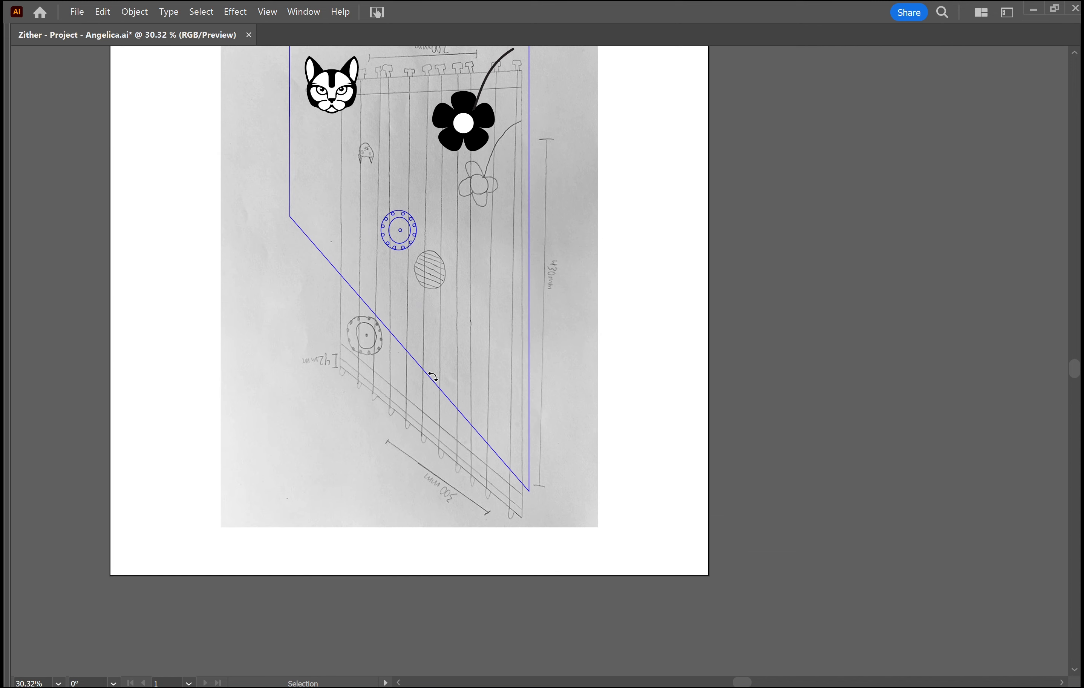
pyautogui.moveTo(389, 95)
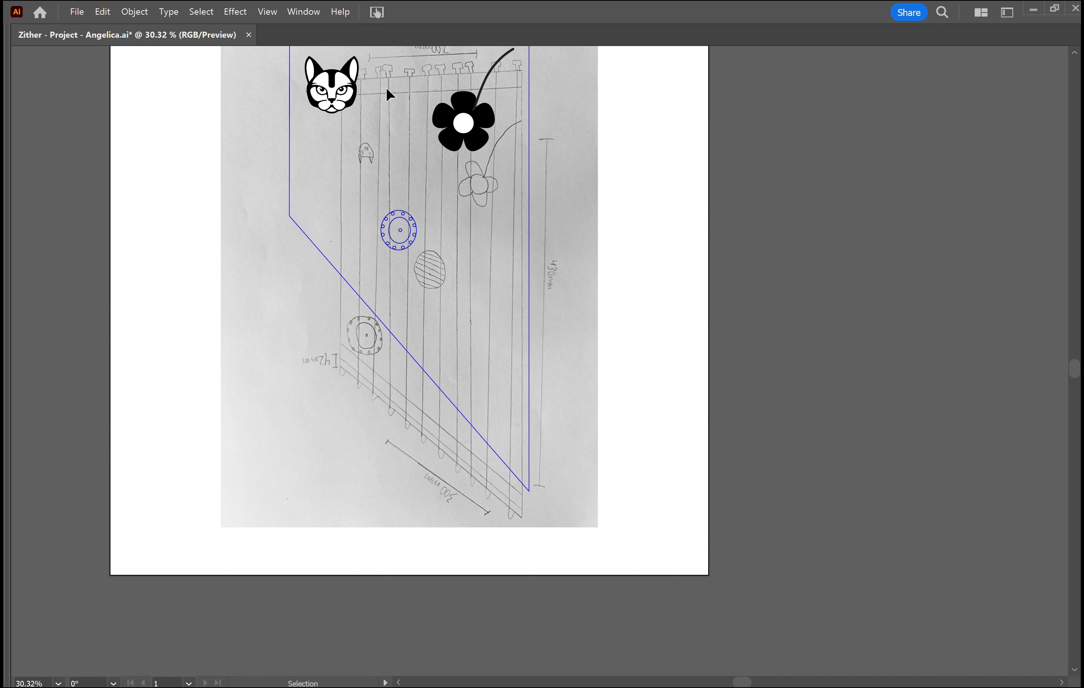